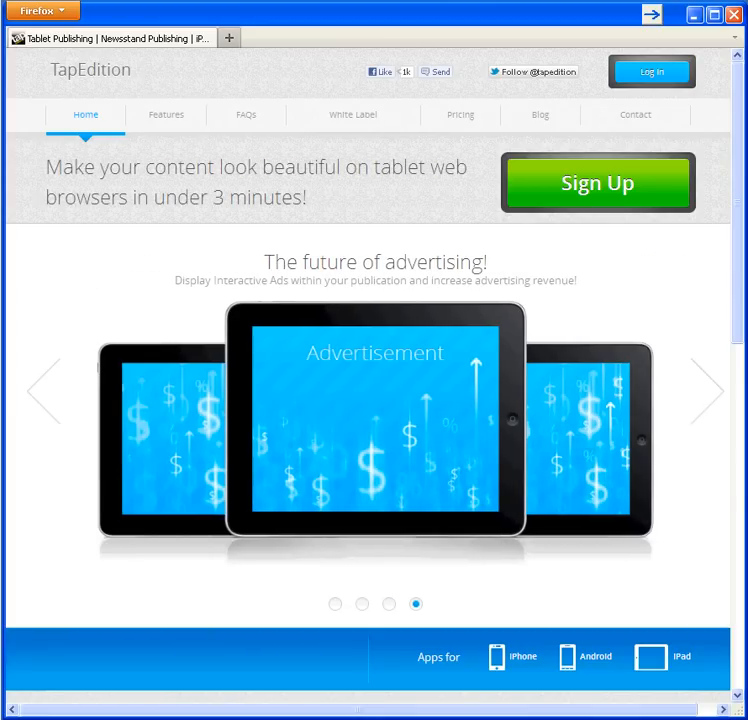
# - Sign in to TapEdition to reach the My Apps publisher dashboard
pyautogui.click(651, 71)
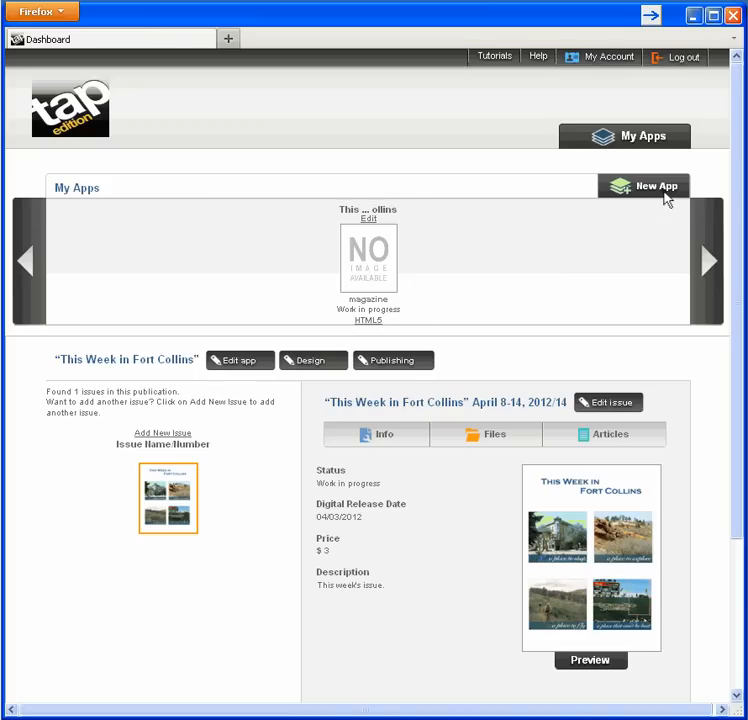
# - Start a new app and choose its type, reaching the blank app details form
pyautogui.click(643, 186)
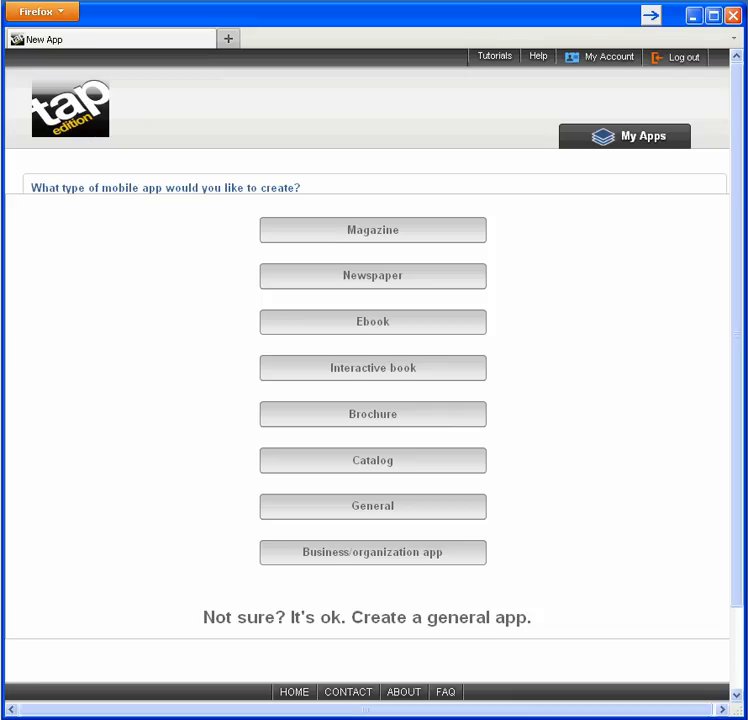
pyautogui.moveTo(372, 505)
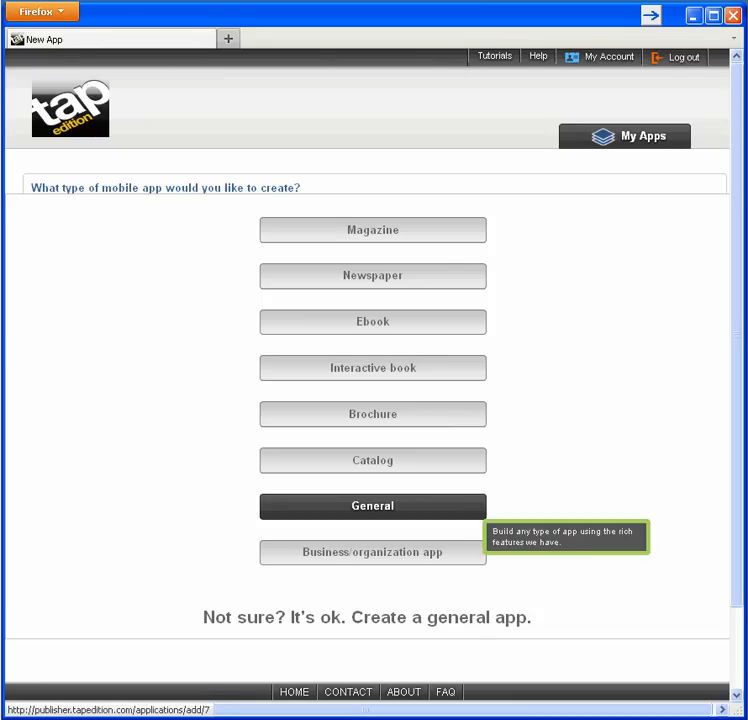
pyautogui.moveTo(668, 199)
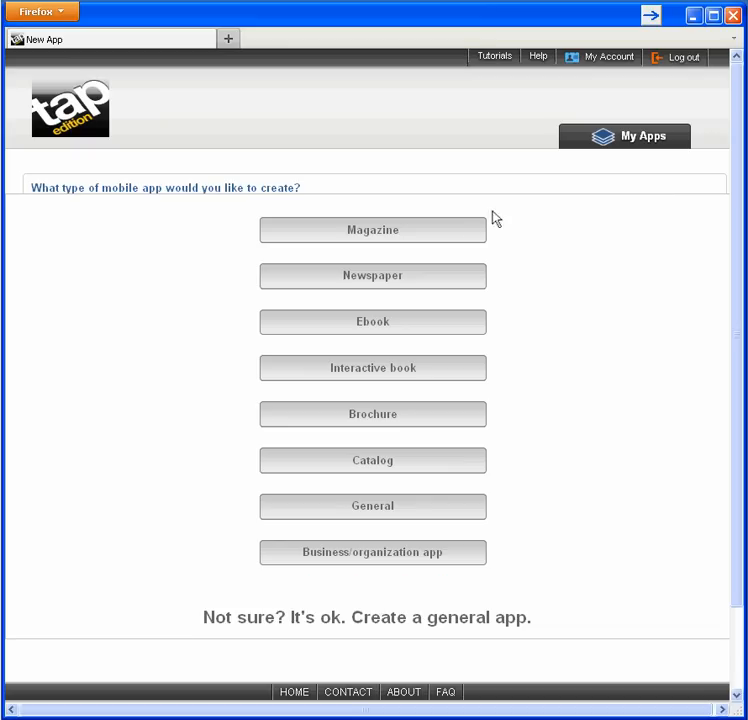
pyautogui.click(372, 230)
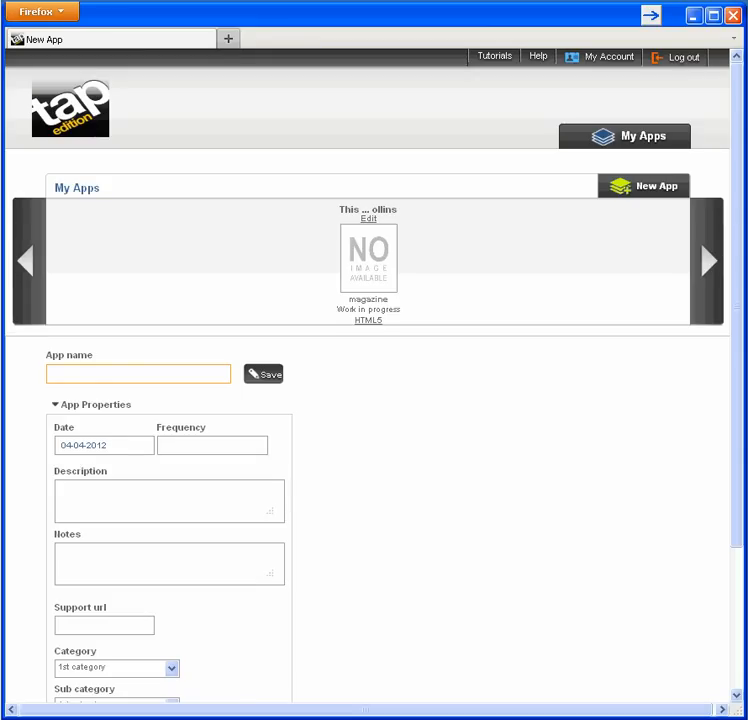
# - Enter app name Couture & Luxury, frequency 12, monthly magazine description, notes and support URL
pyautogui.press('ctrl+plus')
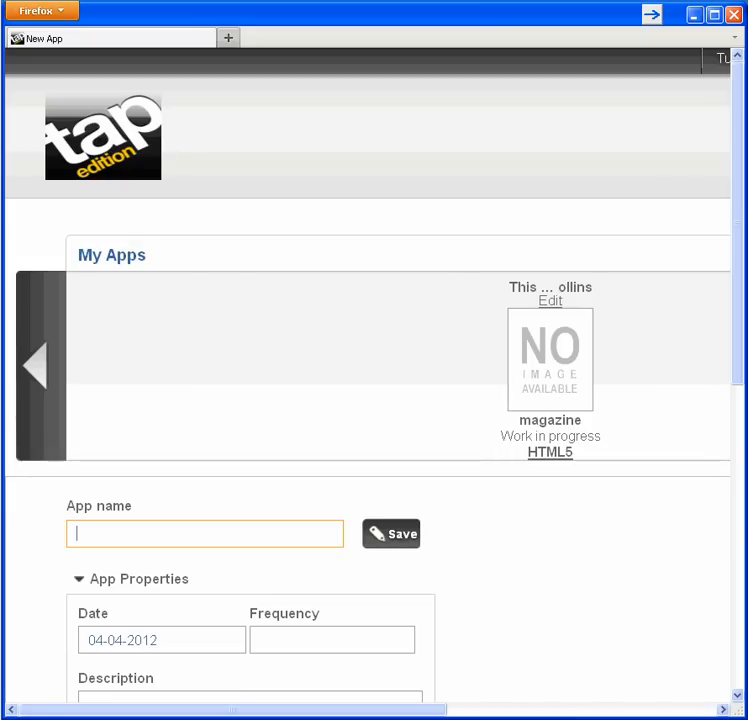
pyautogui.write('Couture & Luxury')
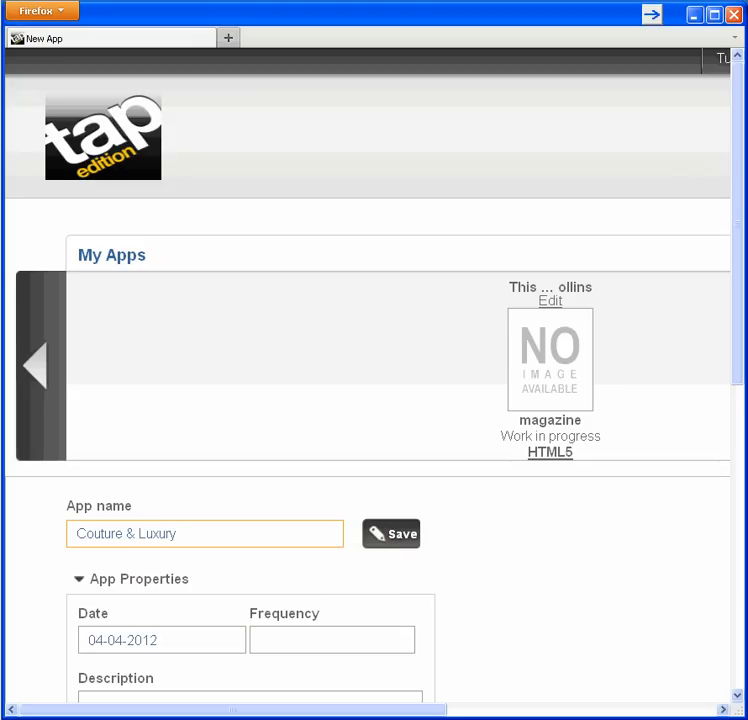
pyautogui.write('1')
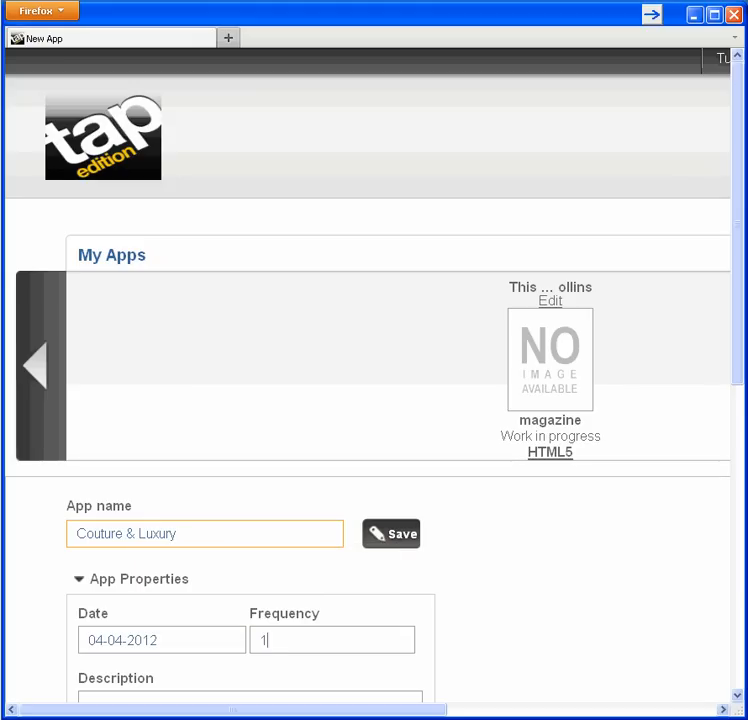
pyautogui.scroll(-3)
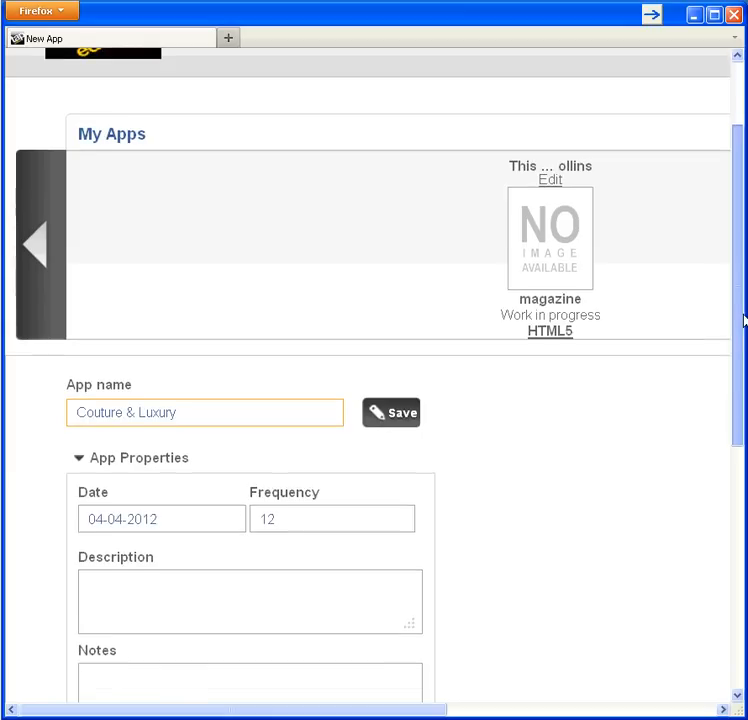
pyautogui.scroll(-3)
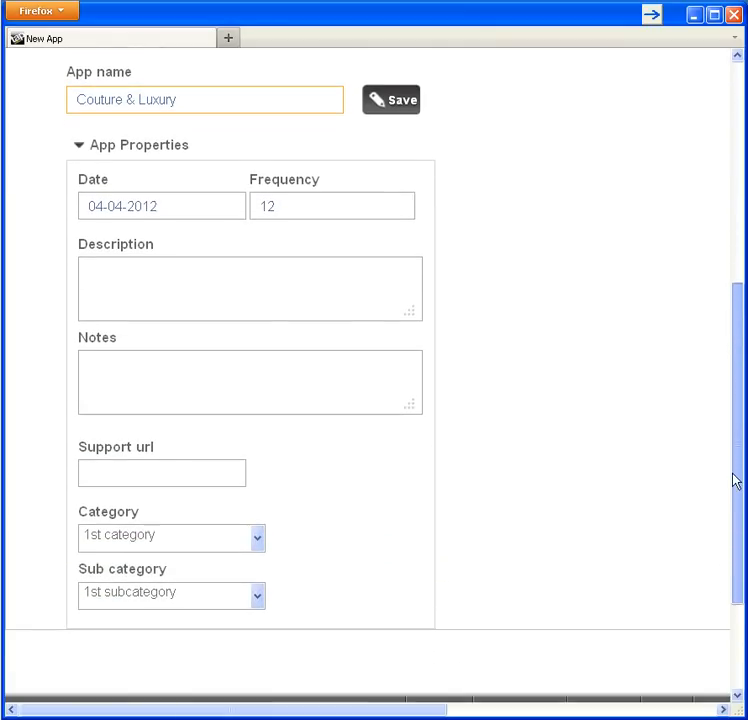
pyautogui.write('Couture & Luxury monthly fashion magazine.')
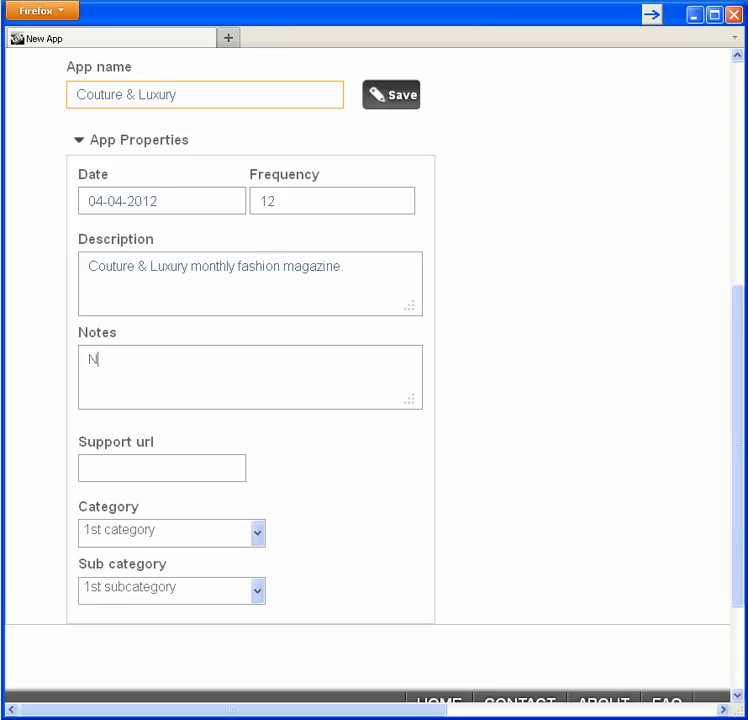
pyautogui.write('Notes to se')
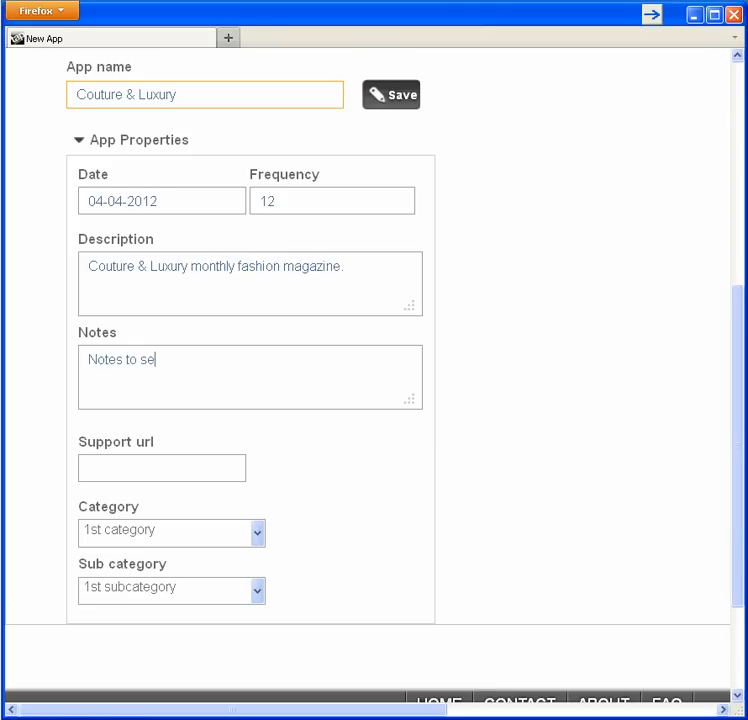
pyautogui.write('lf.')
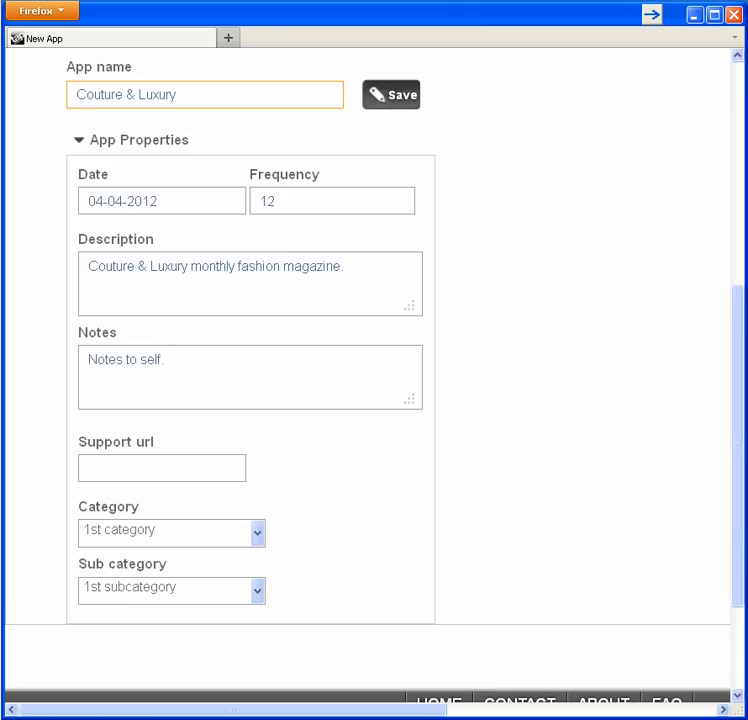
pyautogui.write('www.supportfor')
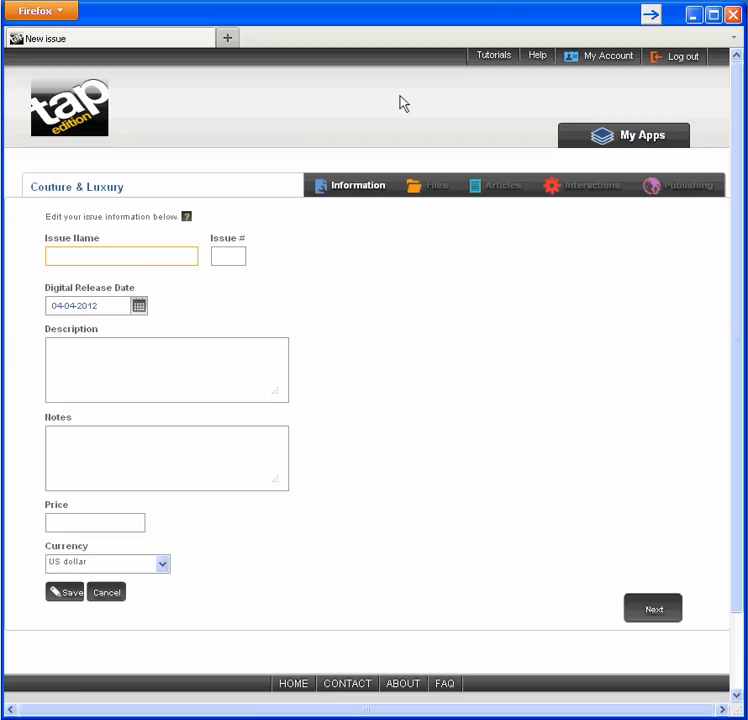
# - Enter issue May 2012, release 05-01-2012, Middle Eastern Fashion description, notes and price 2.90
pyautogui.click(186, 217)
pyautogui.write('2.9')
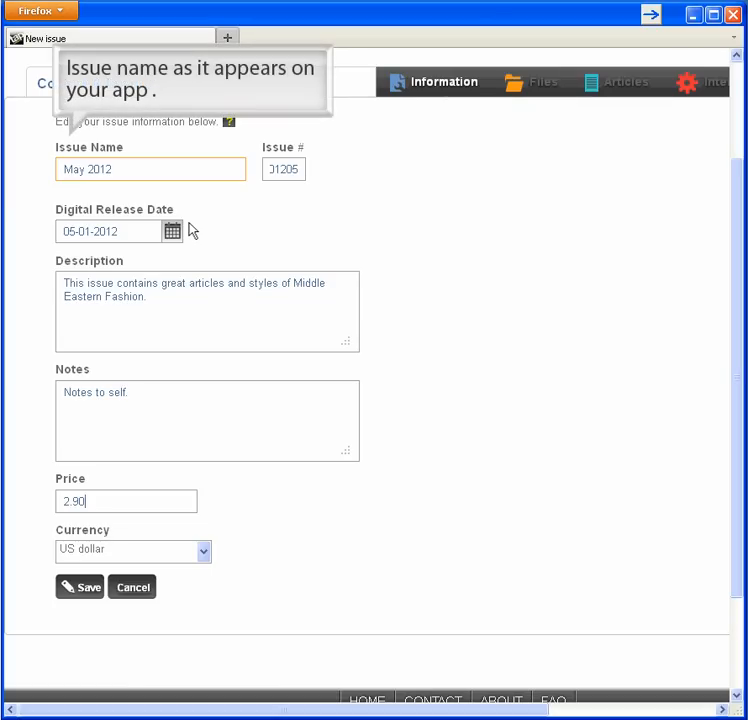
pyautogui.moveTo(284, 169)
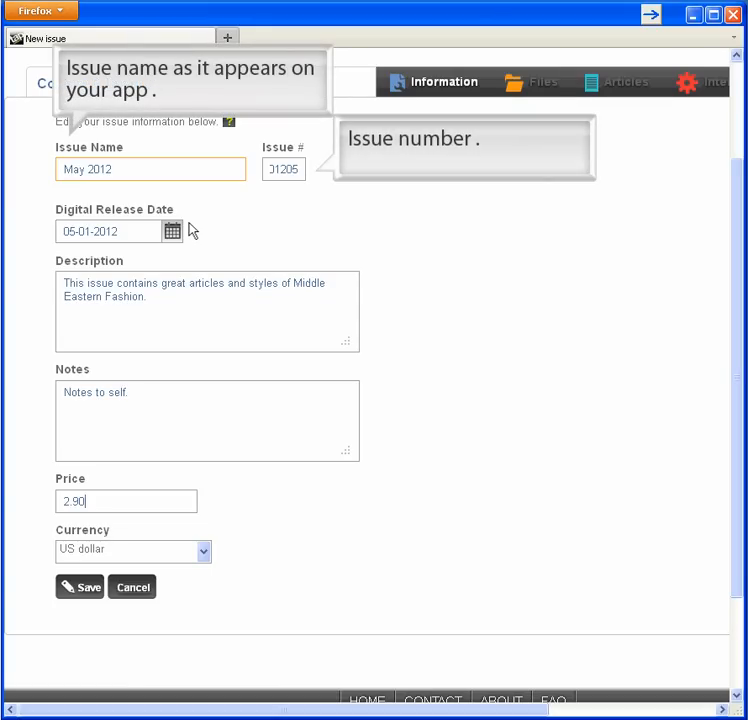
pyautogui.moveTo(190, 228)
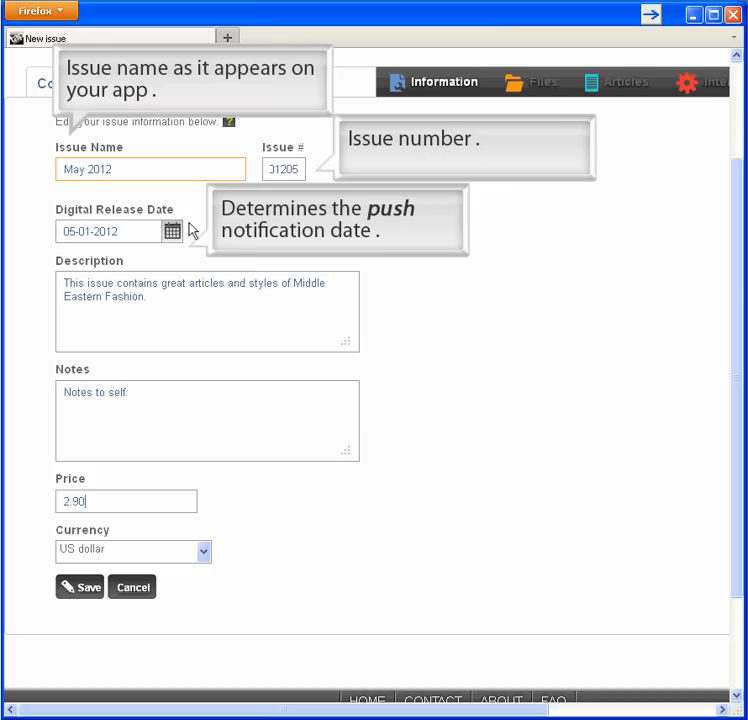
pyautogui.moveTo(207, 290)
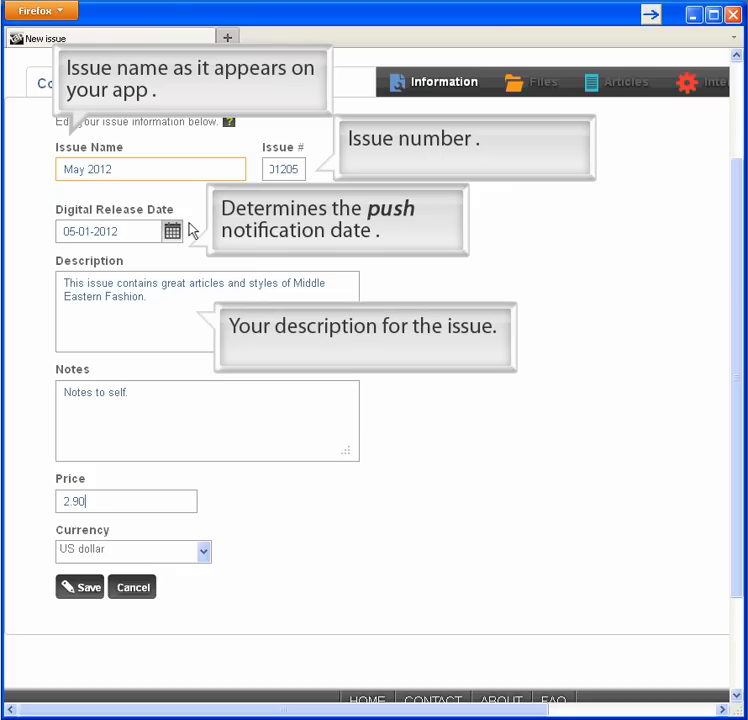
pyautogui.moveTo(150, 420)
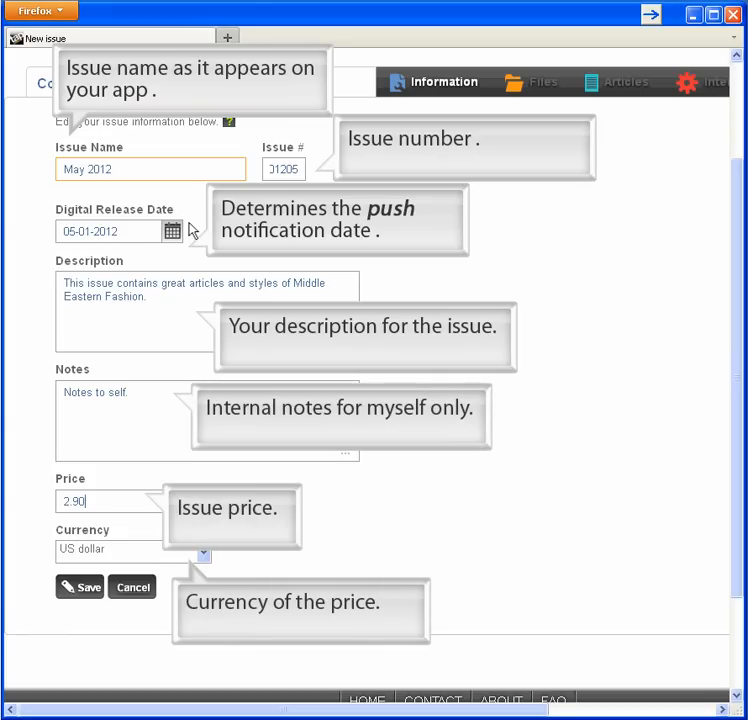
# - Save the May 2012 issue and upload Couture_and_Luxury.pdf to its files list
pyautogui.click(80, 587)
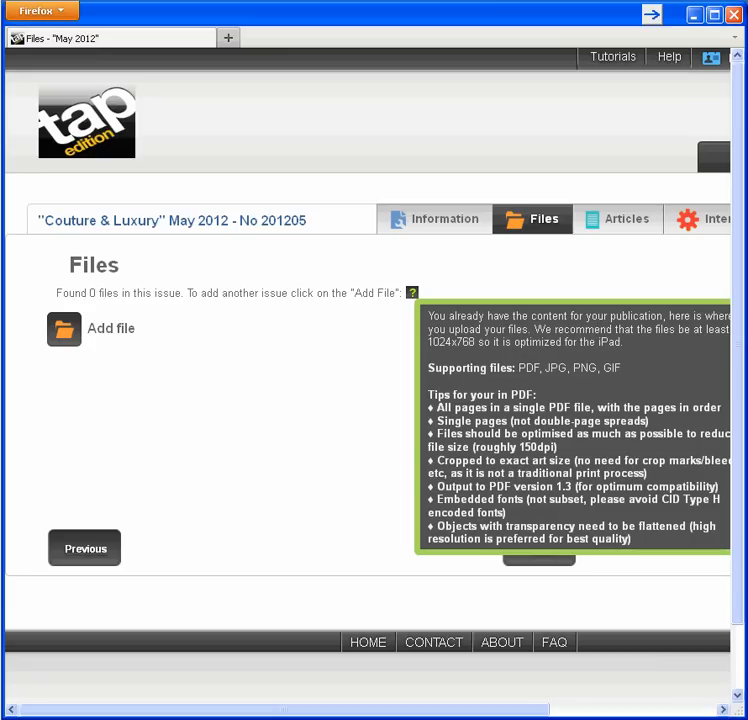
pyautogui.moveTo(411, 294)
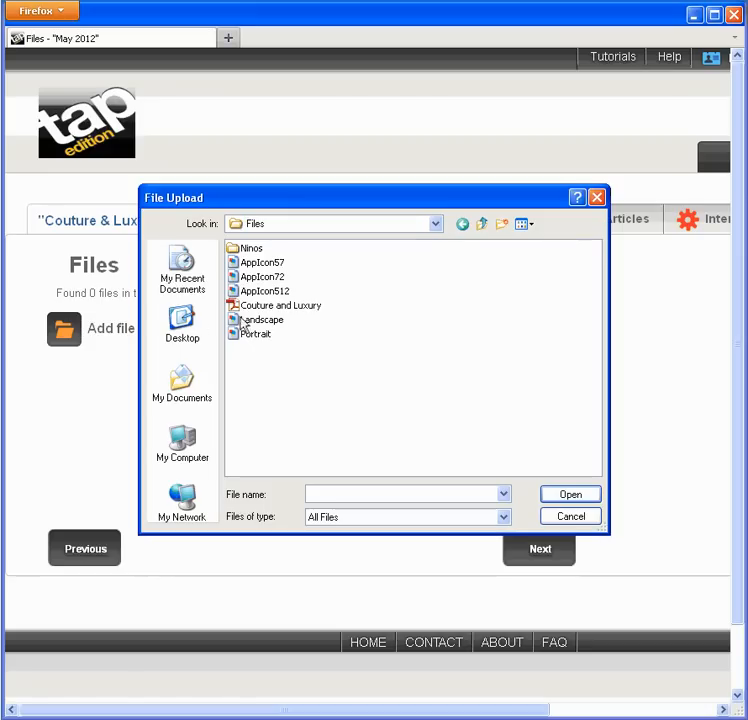
pyautogui.click(281, 305)
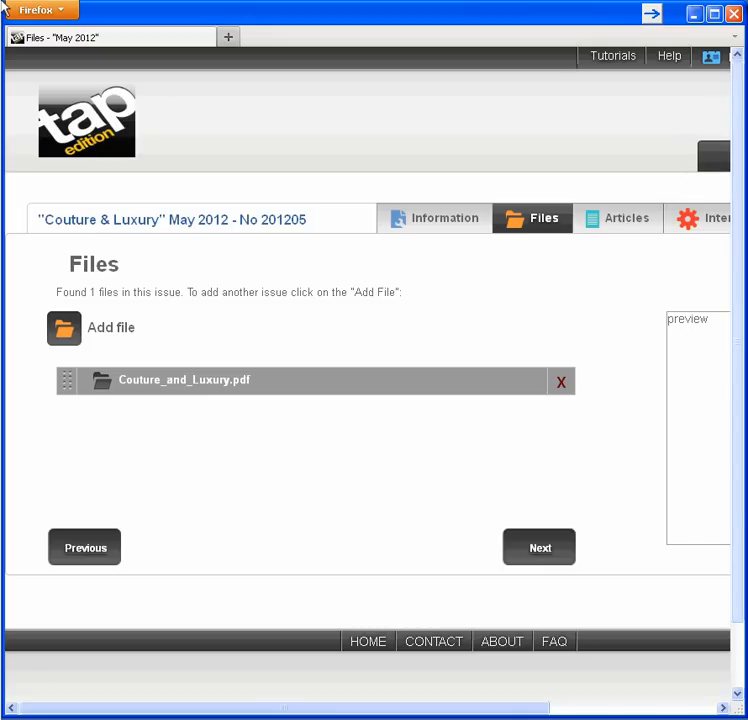
pyautogui.moveTo(435, 165)
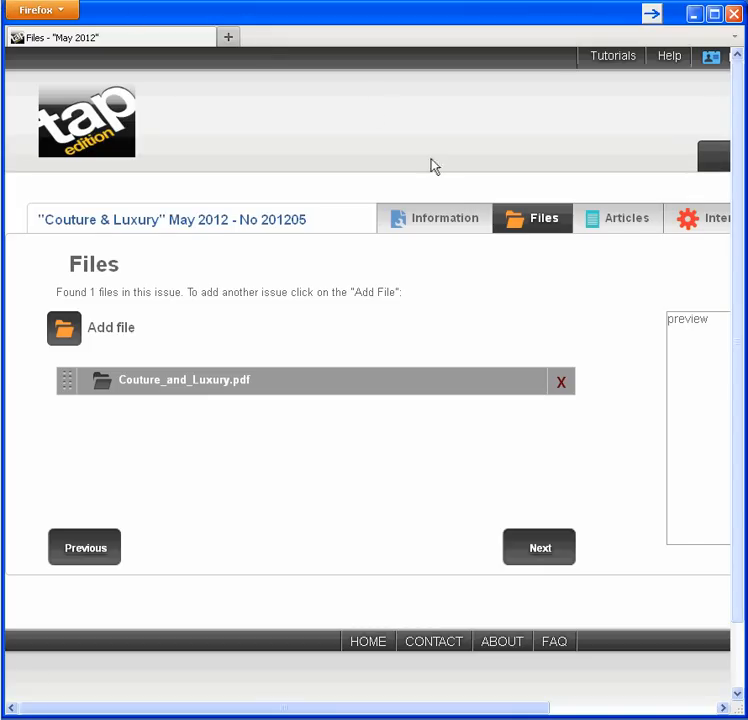
# - Save the Haya Al Houti article section at page 10 and go to the interactions editor
pyautogui.click(617, 218)
pyautogui.write('10')
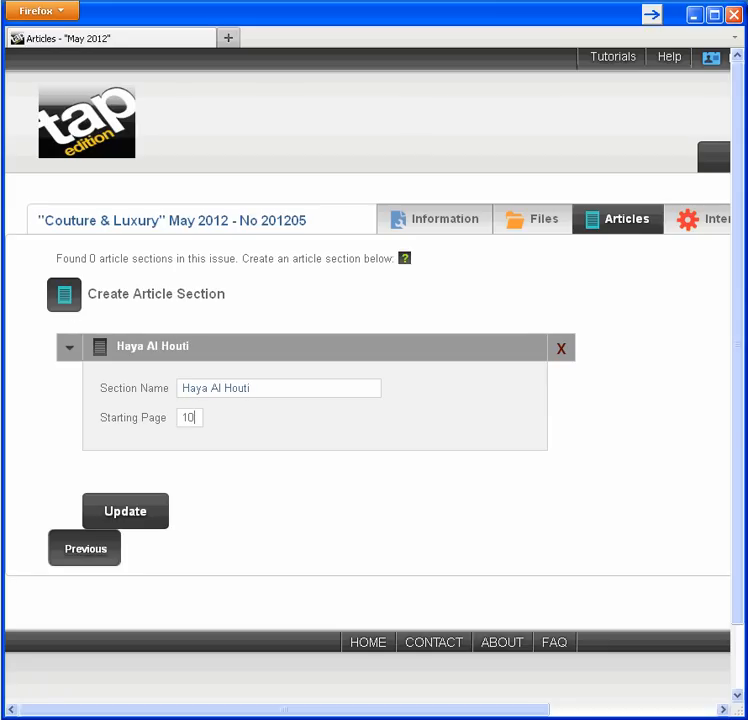
pyautogui.click(125, 511)
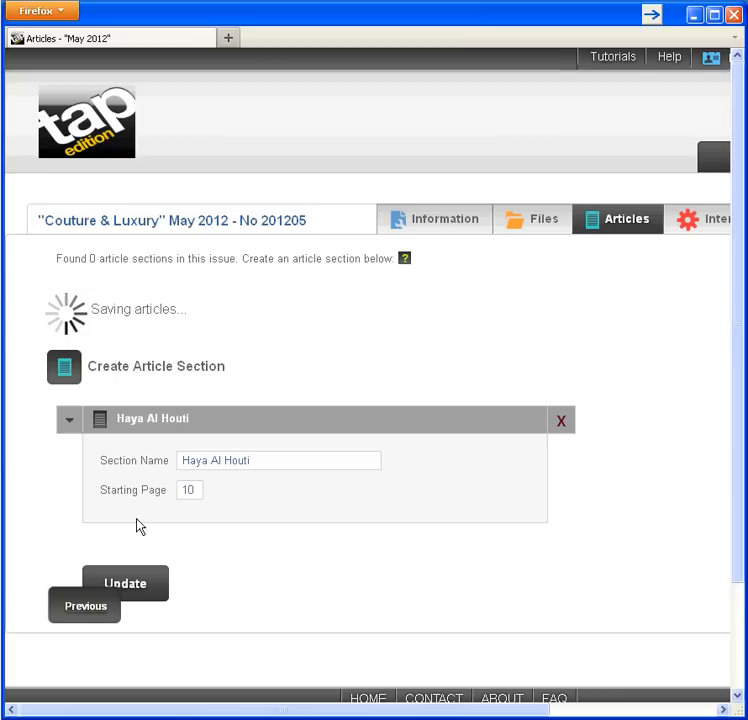
pyautogui.click(125, 583)
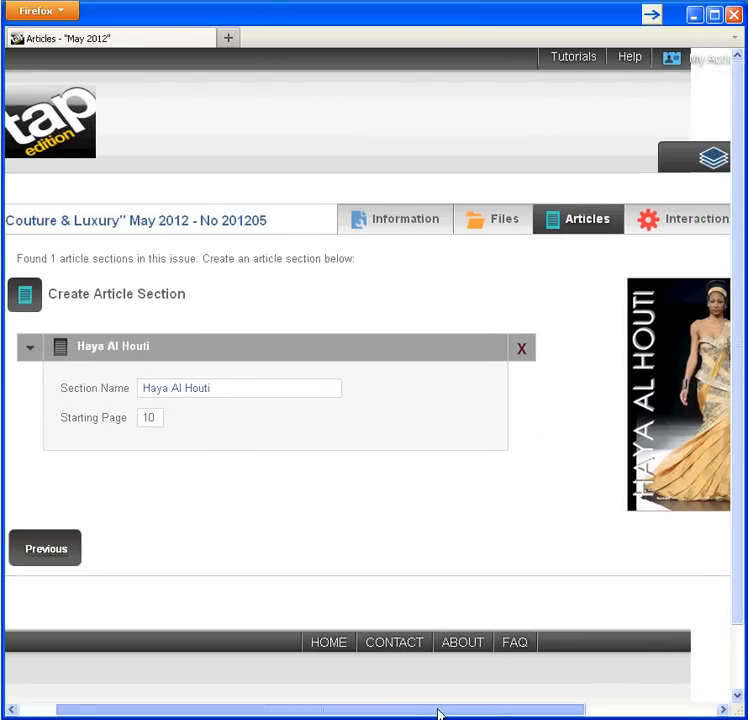
pyautogui.hscroll(3)
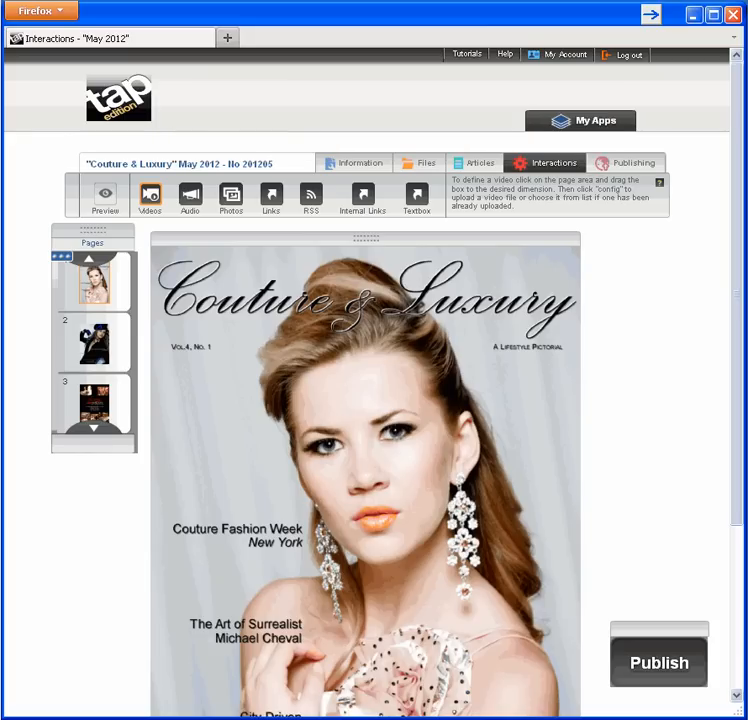
pyautogui.click(362, 197)
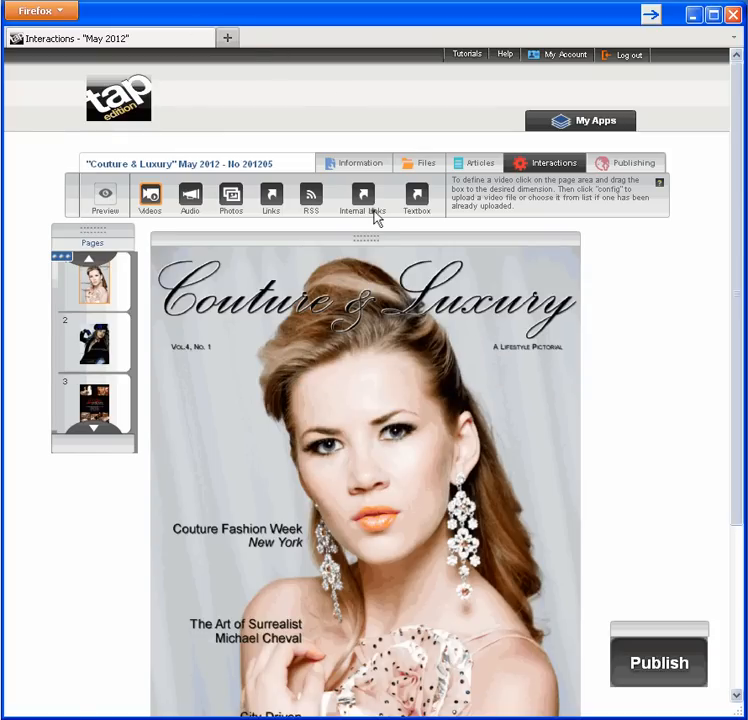
# - Mark the Couture Fashion Week headline as an internal link titled 'Go to page 46'
pyautogui.click(362, 196)
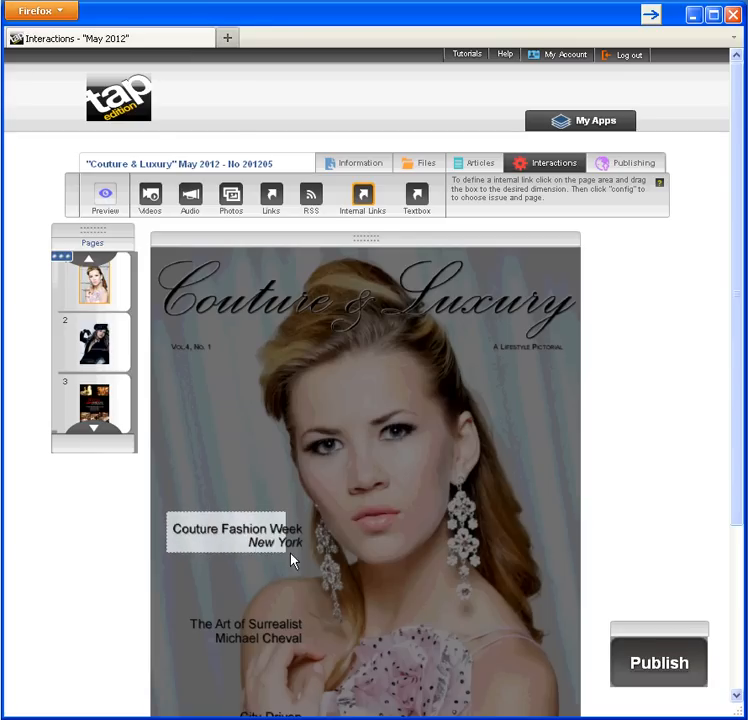
pyautogui.click(240, 531)
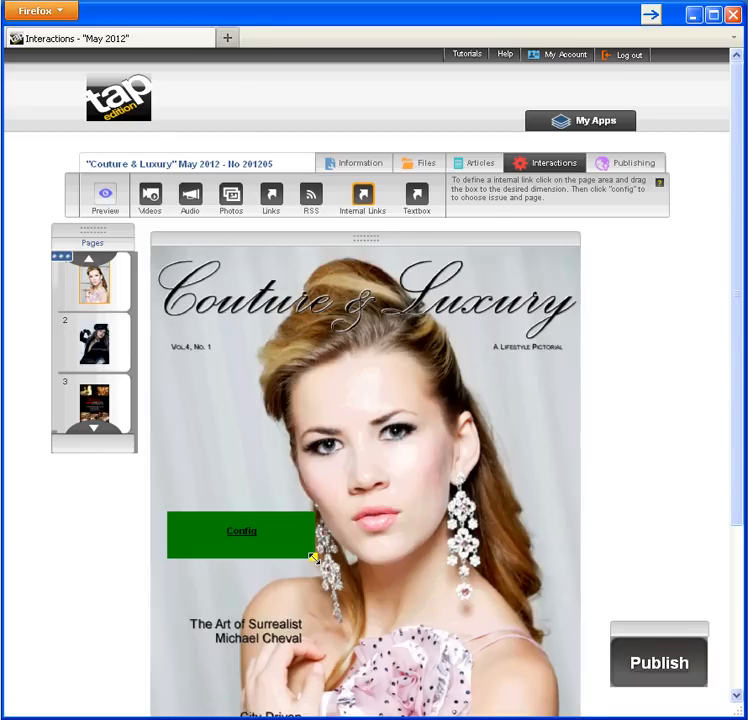
pyautogui.click(241, 531)
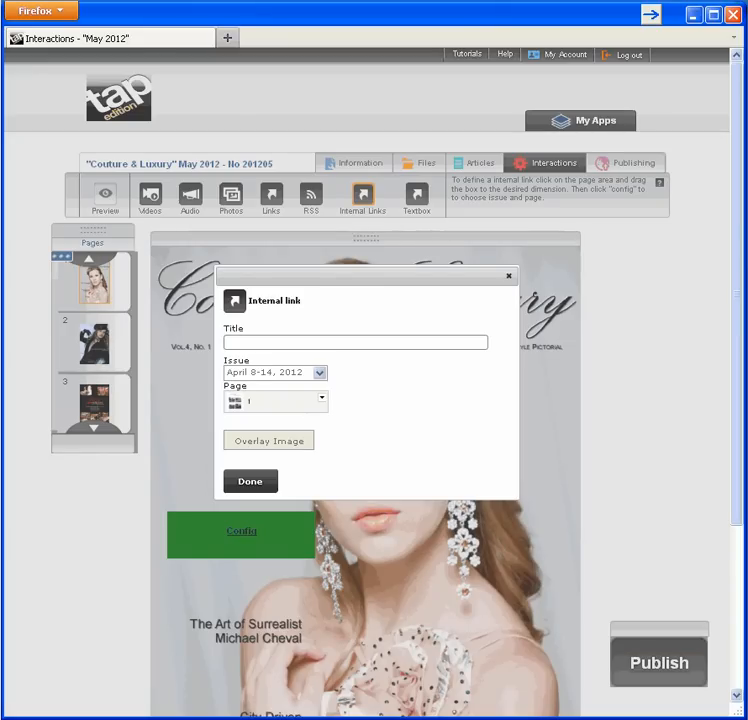
pyautogui.write('Go to page')
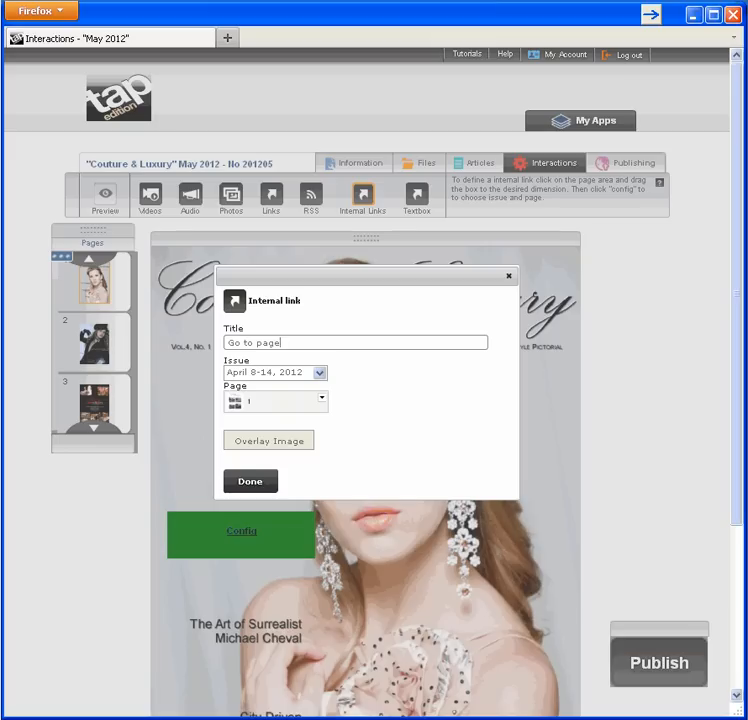
# - Target the link at the May 2012 issue and its page, then confirm with Done
pyautogui.click(320, 372)
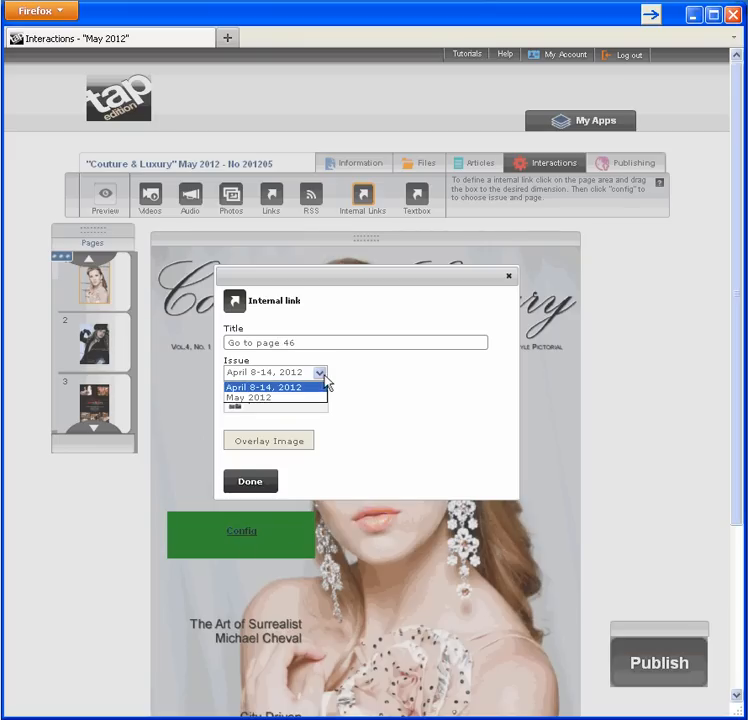
pyautogui.click(248, 397)
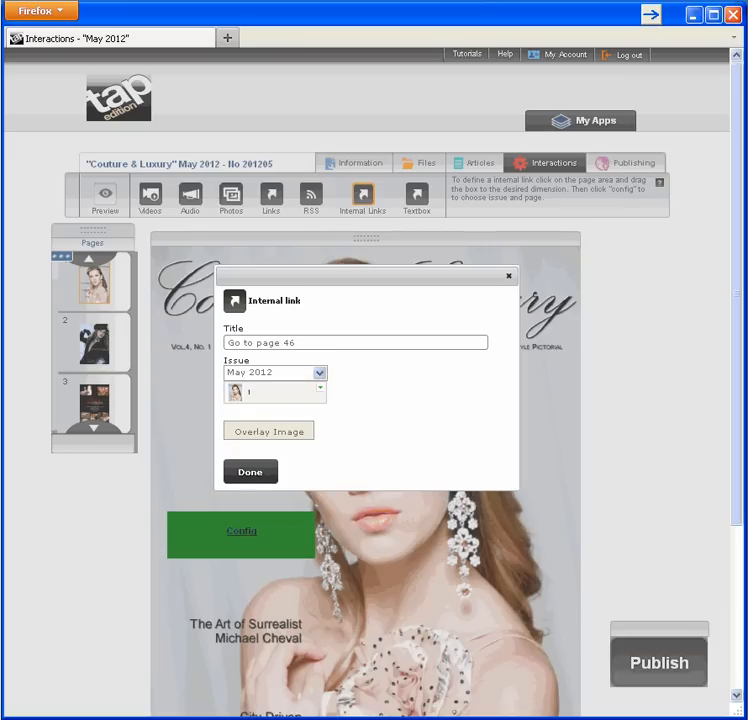
pyautogui.click(318, 390)
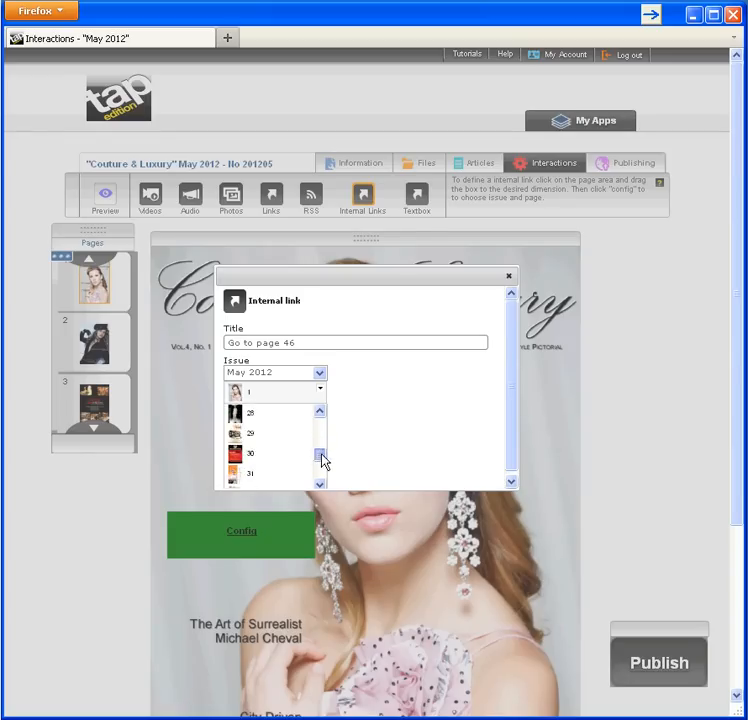
pyautogui.click(508, 275)
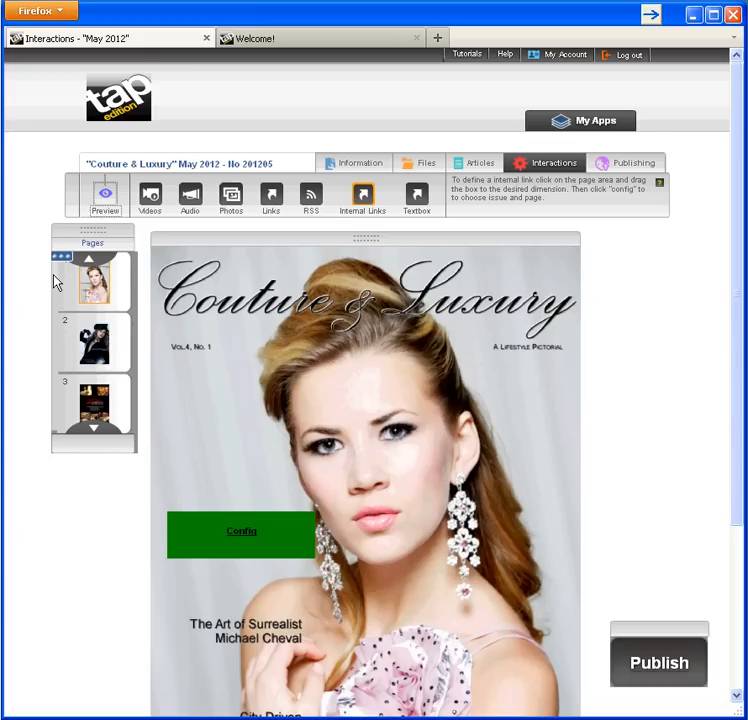
# - Embed the uploaded Couture Fashion Week NYC video on page 46 and play it
pyautogui.click(93, 258)
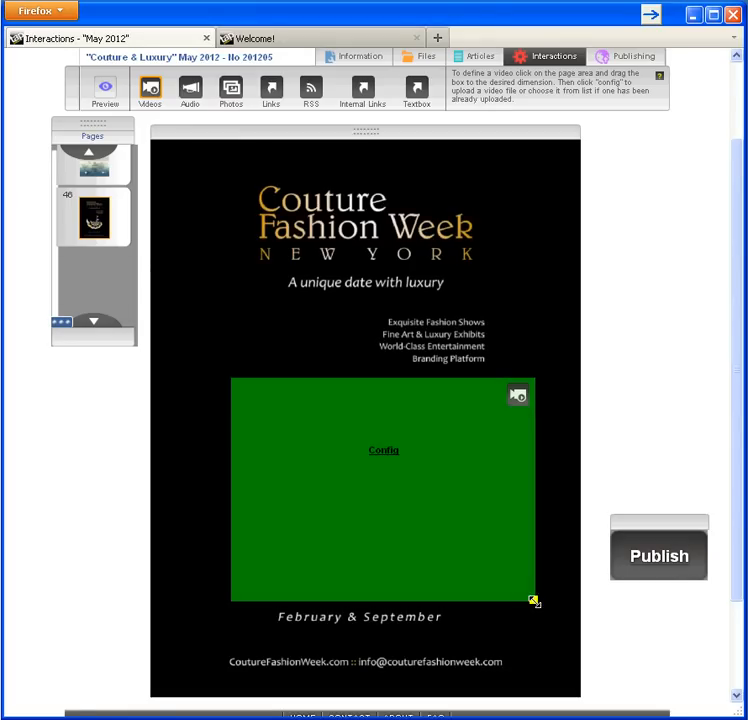
pyautogui.click(383, 450)
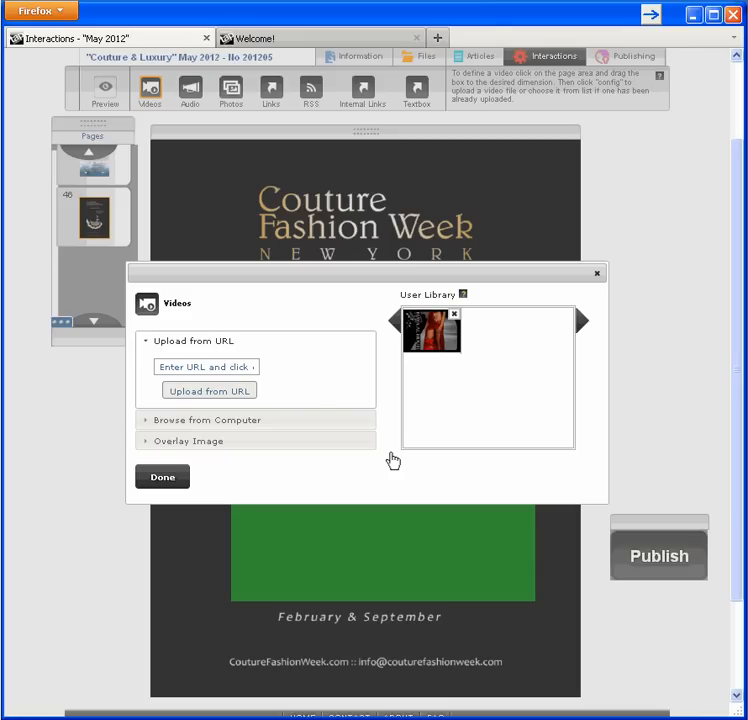
pyautogui.moveTo(445, 340)
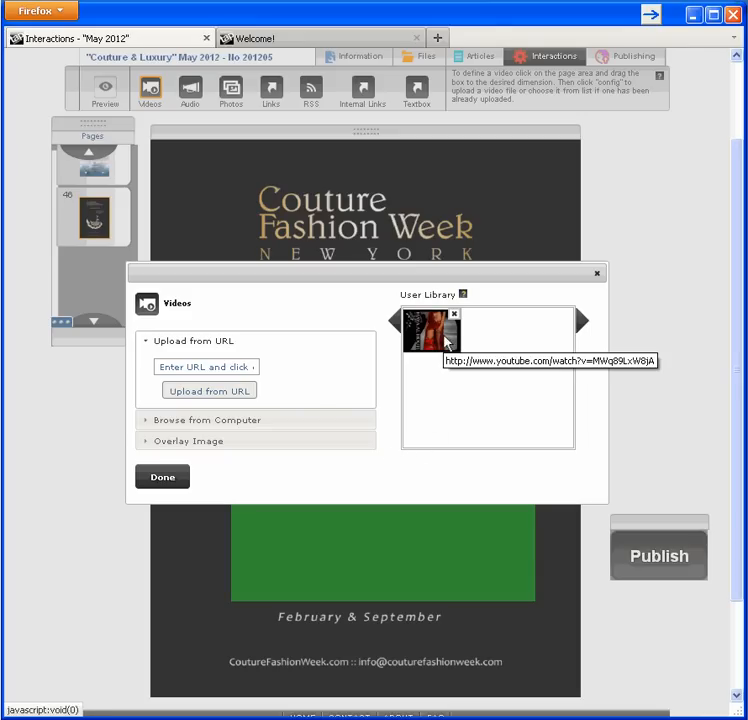
pyautogui.click(162, 477)
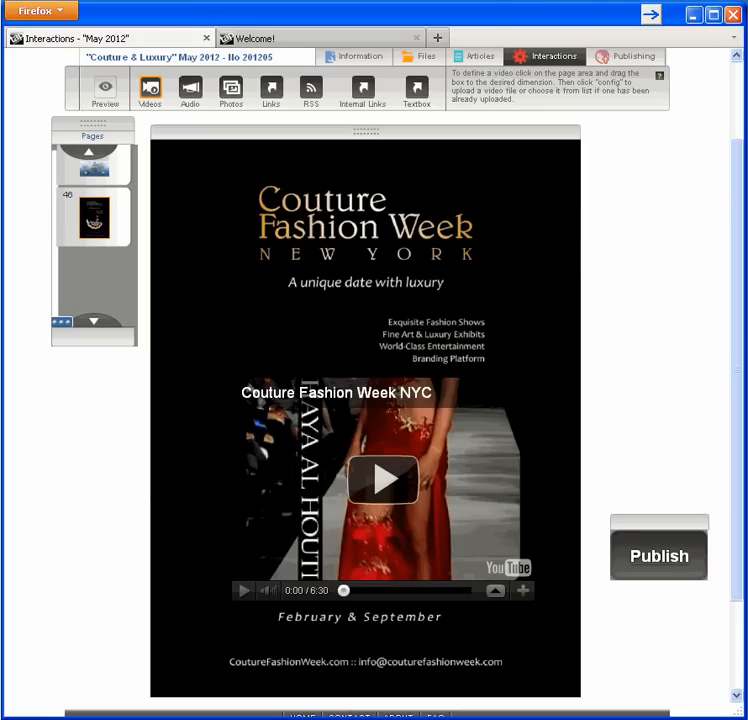
pyautogui.click(382, 480)
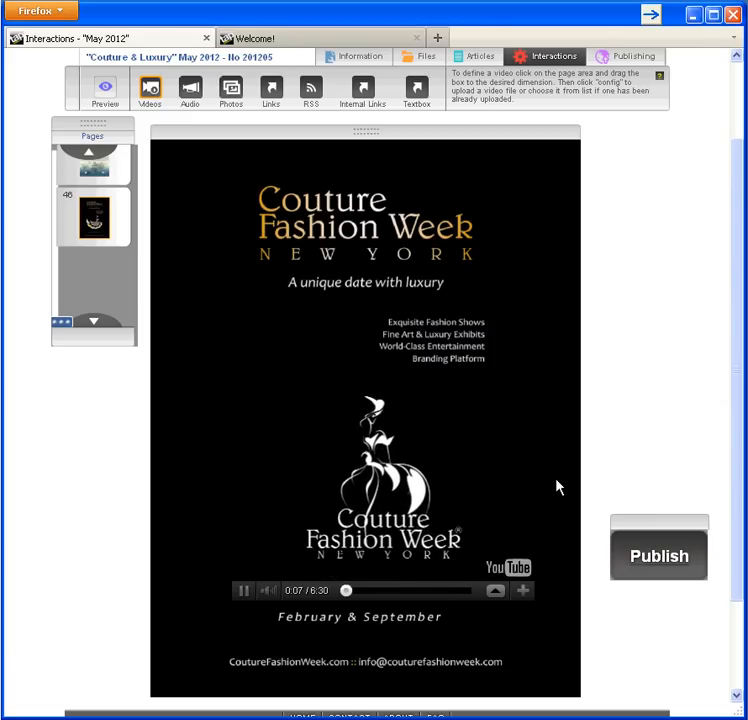
# - Mark a photo area over the lower-left corner of the Nino's Tuscany Steakhouse page
pyautogui.click(244, 590)
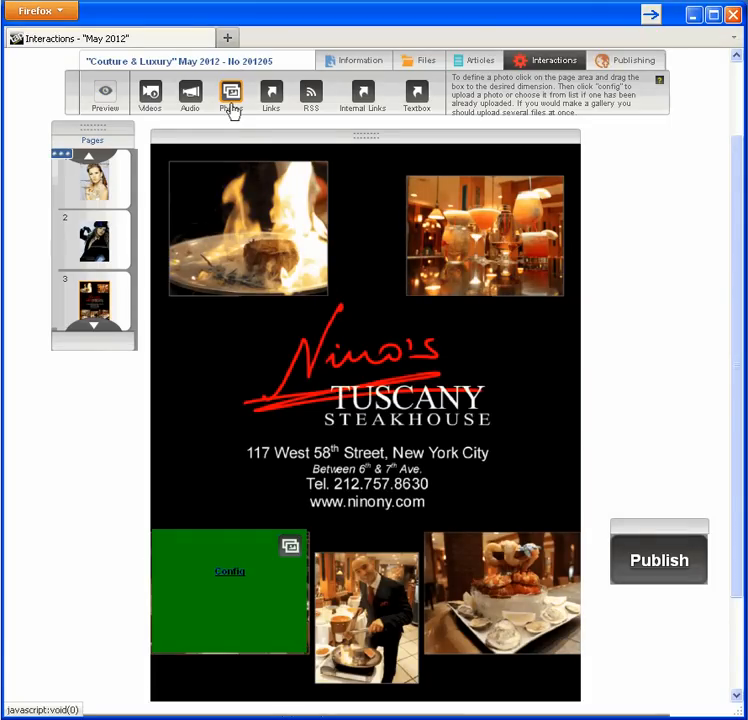
# - Upload all nine Nino's restaurant photos from the computer into the gallery
pyautogui.click(229, 571)
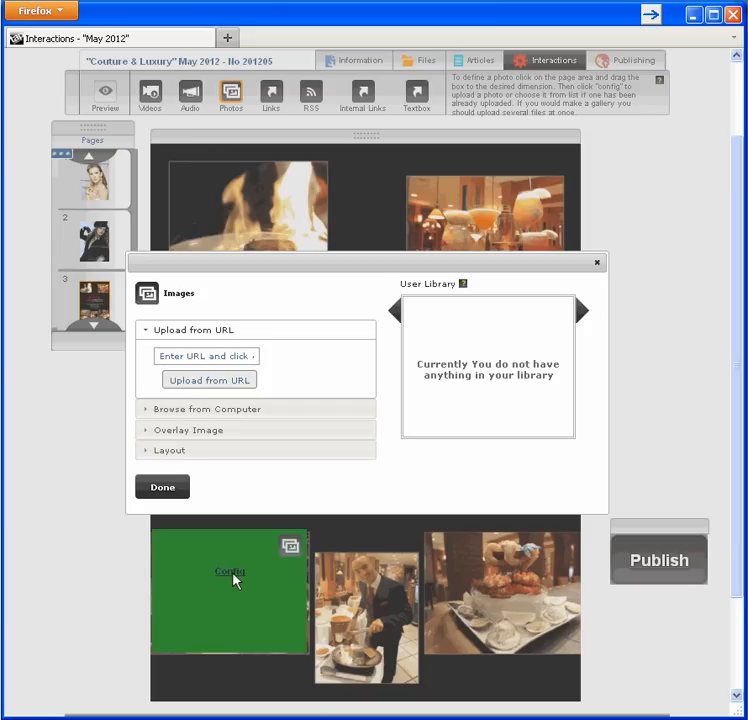
pyautogui.moveTo(287, 430)
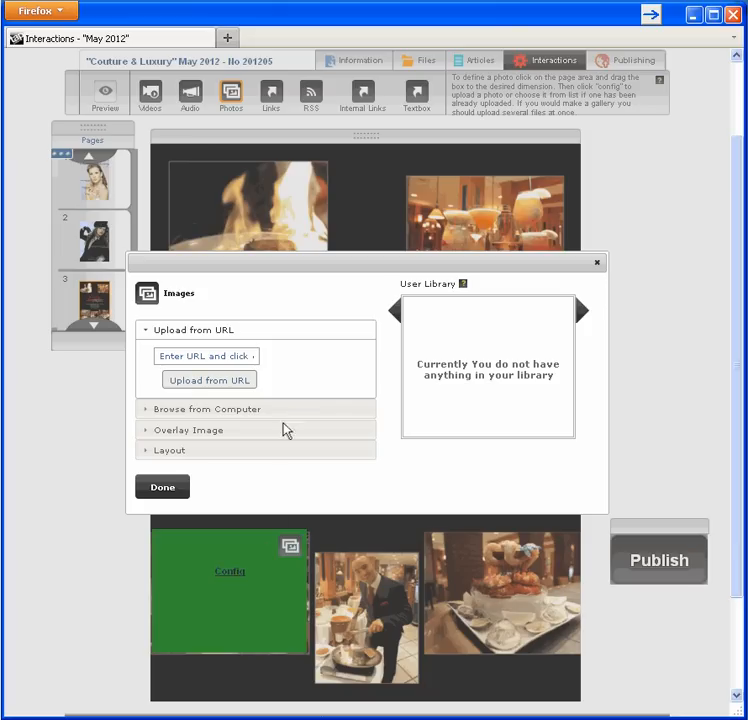
pyautogui.click(206, 409)
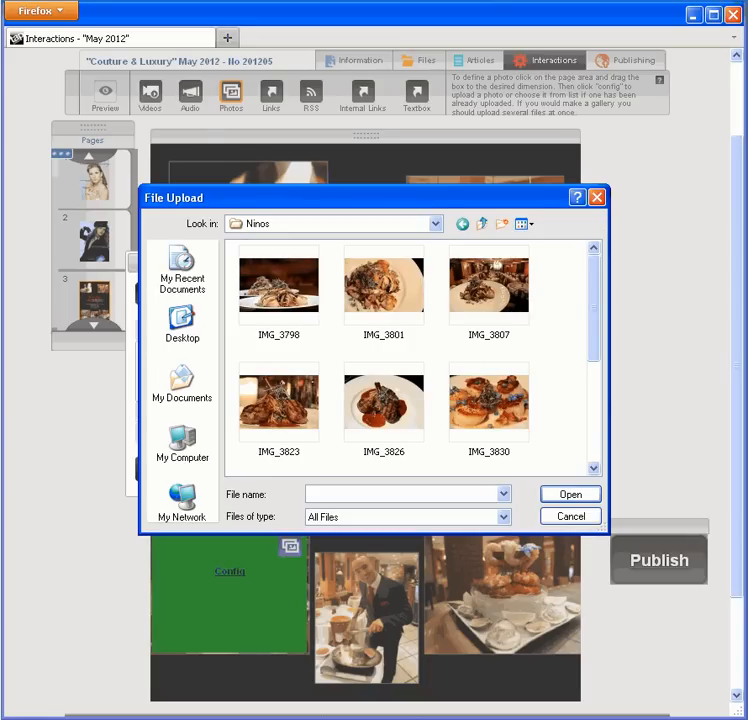
pyautogui.click(278, 283)
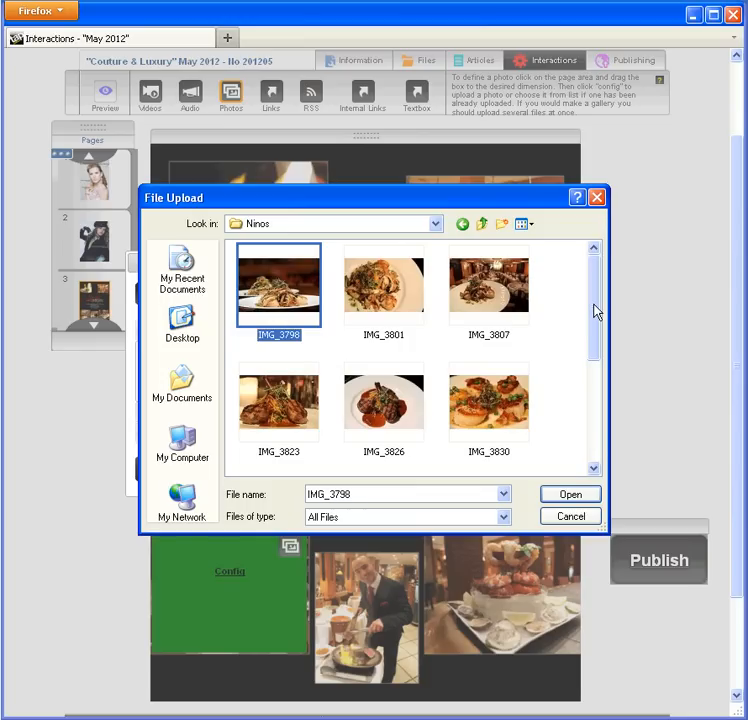
pyautogui.scroll(-3)
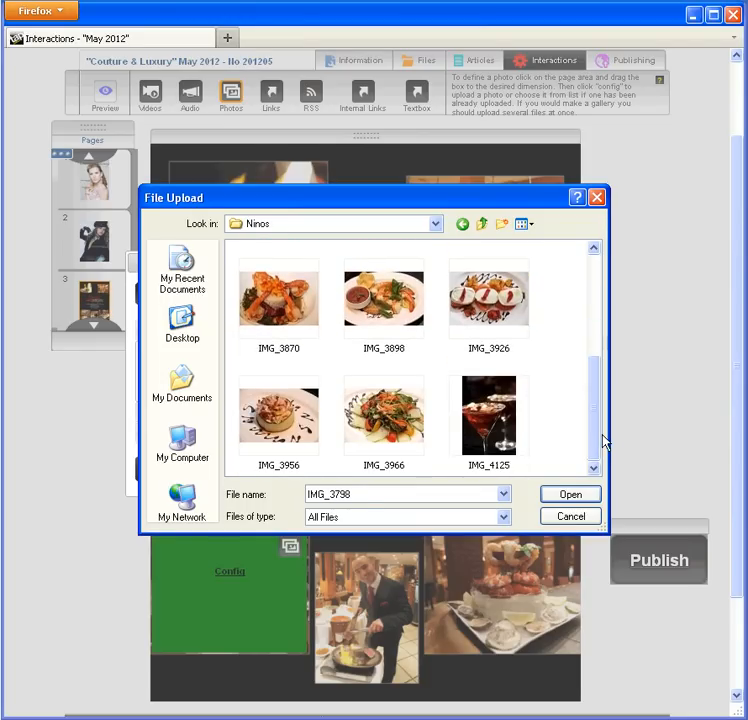
pyautogui.press('ctrl+a')
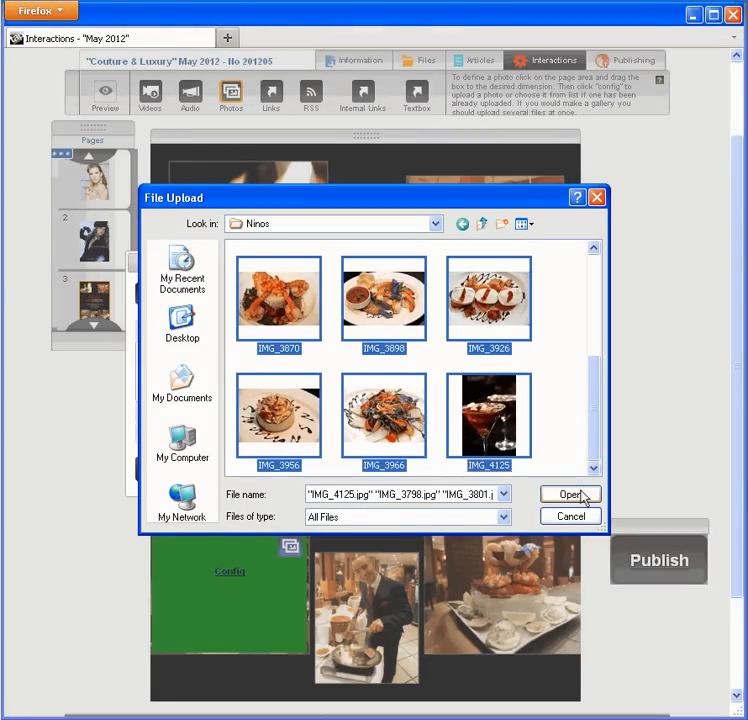
pyautogui.click(569, 494)
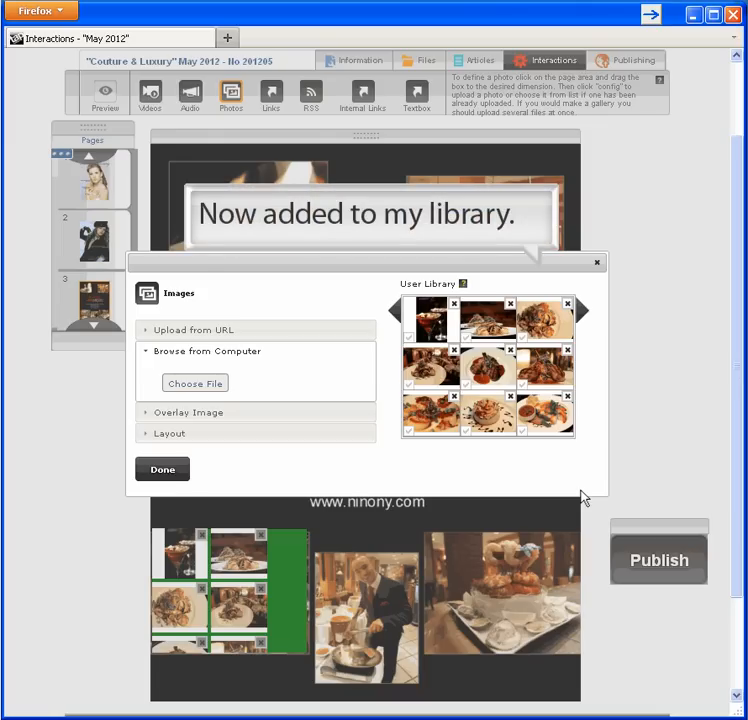
pyautogui.moveTo(294, 477)
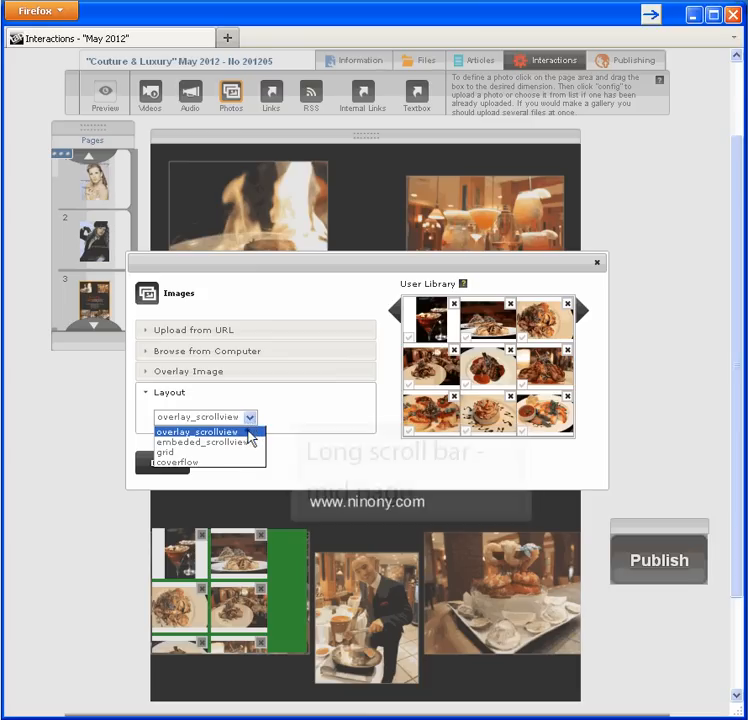
# - Set the gallery layout to overlay_scrollview
pyautogui.click(197, 431)
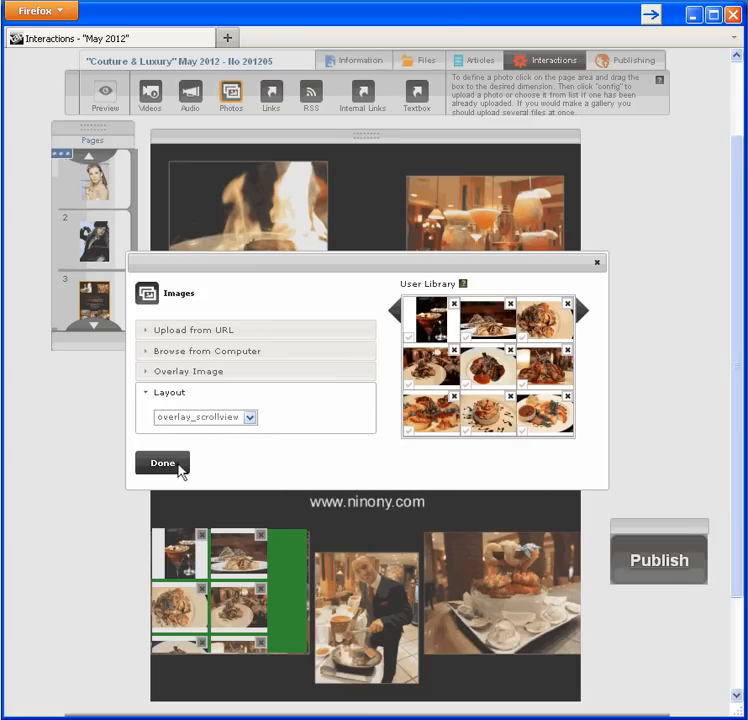
# - Finish the first gallery, then give the new middle photo box three library photos in embeded_scrollview layout
pyautogui.click(161, 463)
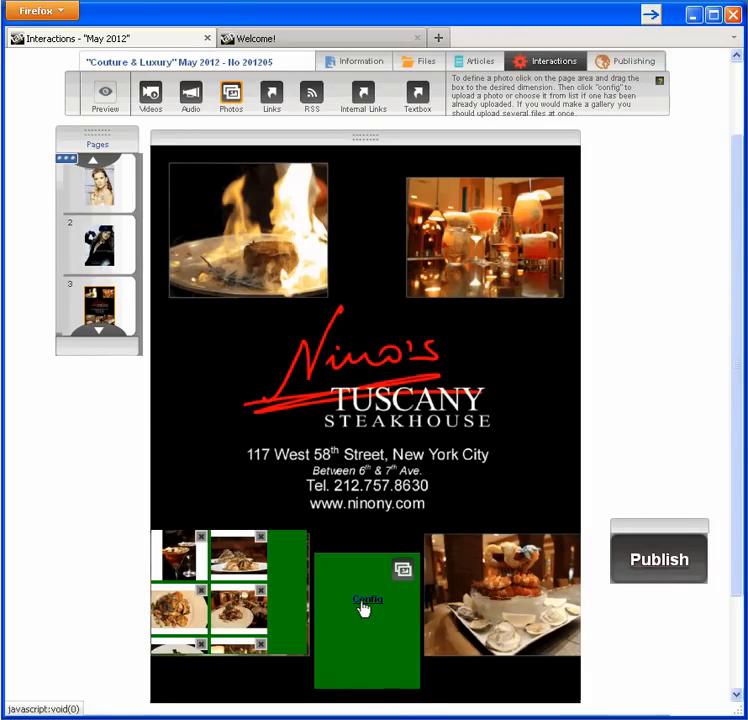
pyautogui.click(367, 600)
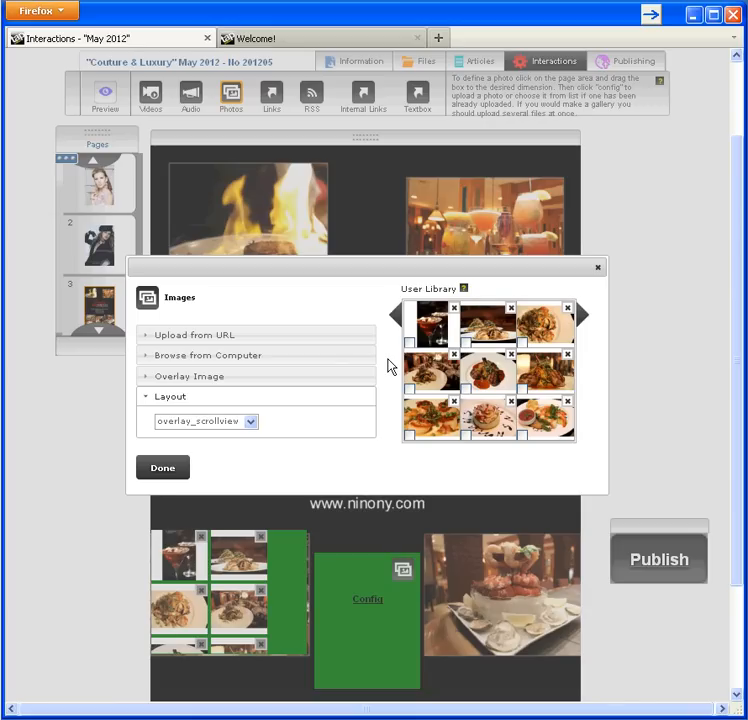
pyautogui.click(409, 342)
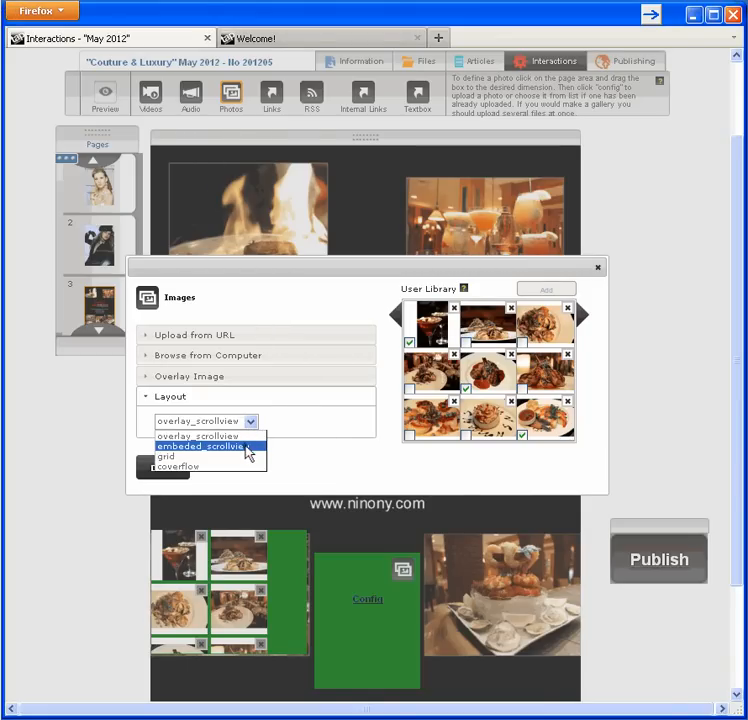
pyautogui.click(205, 445)
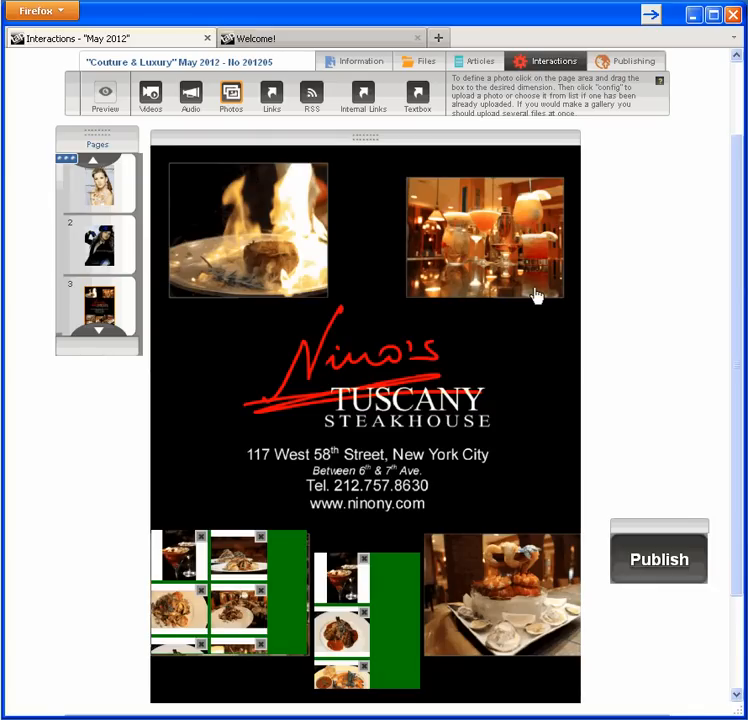
pyautogui.moveTo(280, 135)
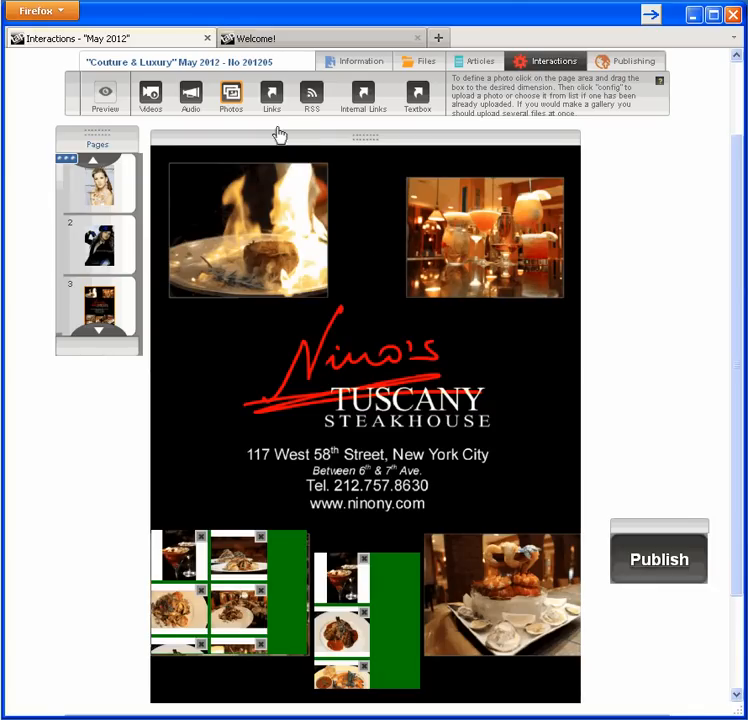
pyautogui.click(271, 95)
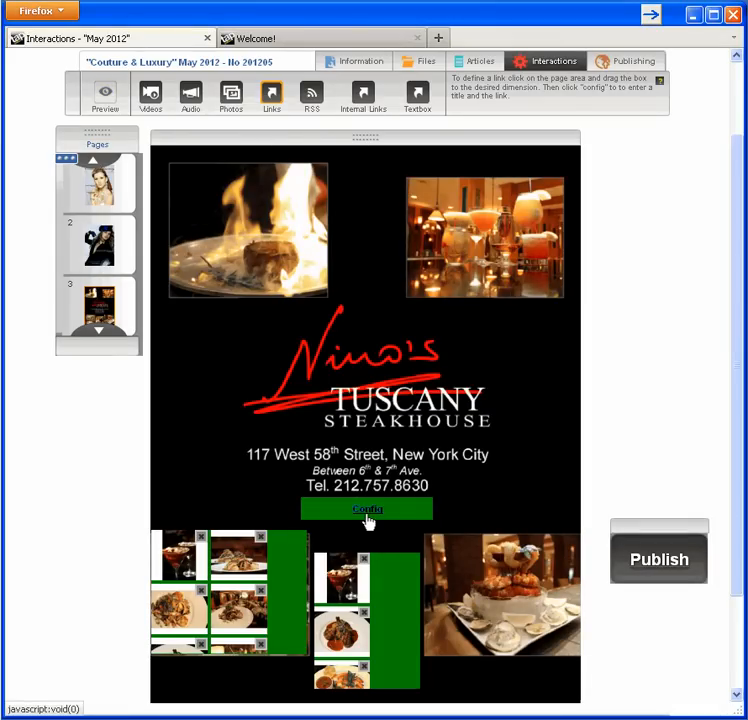
pyautogui.click(367, 509)
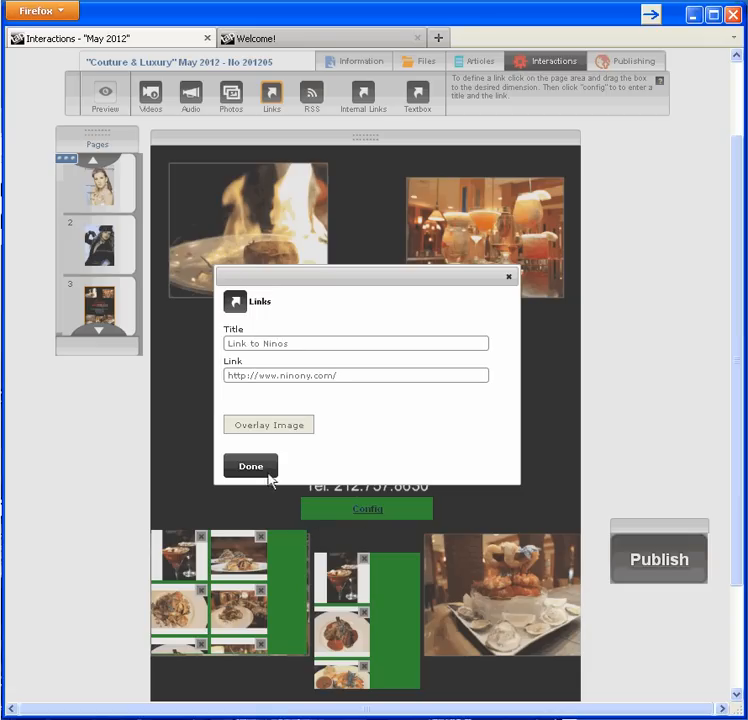
pyautogui.click(250, 466)
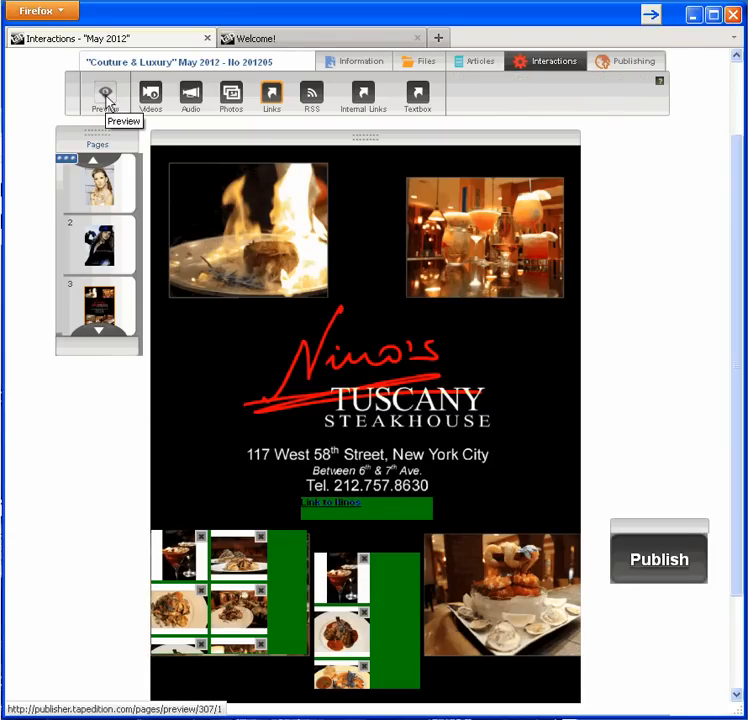
# - Preview the issue on the iPad and try the overlay and embedded galleries
pyautogui.click(103, 97)
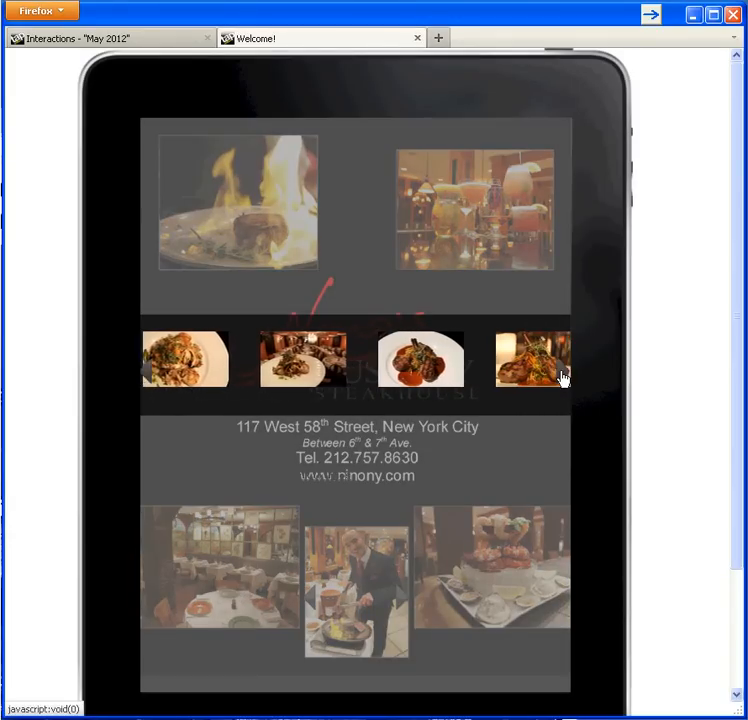
pyautogui.click(560, 372)
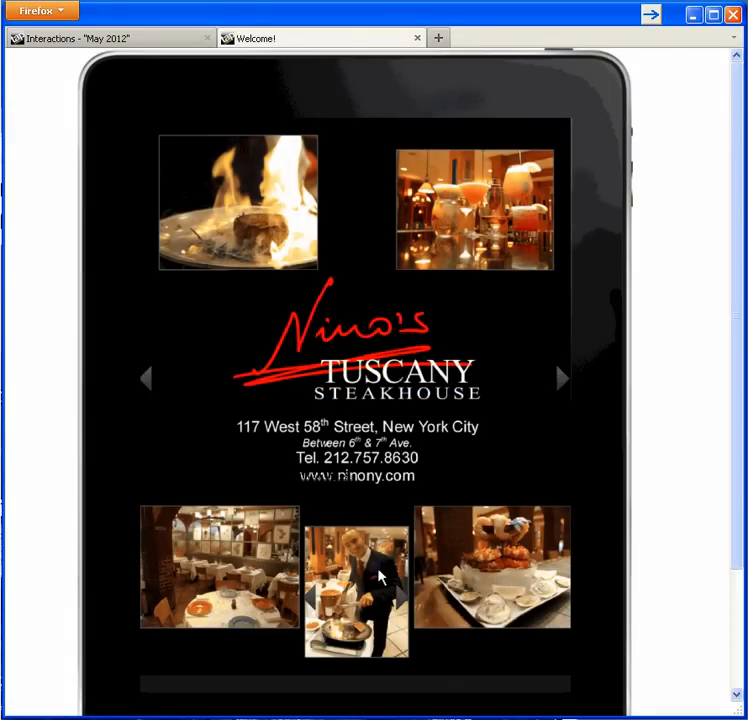
pyautogui.click(356, 580)
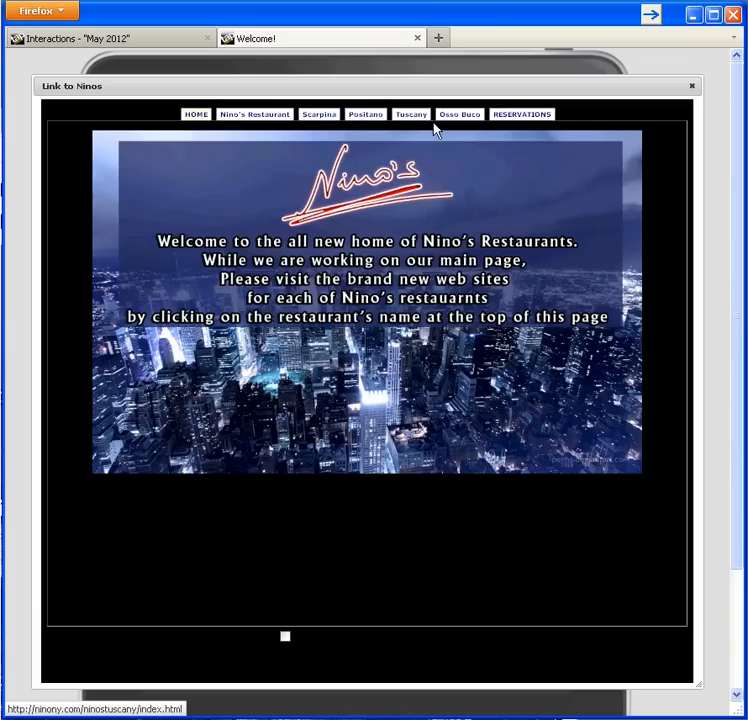
pyautogui.moveTo(520, 113)
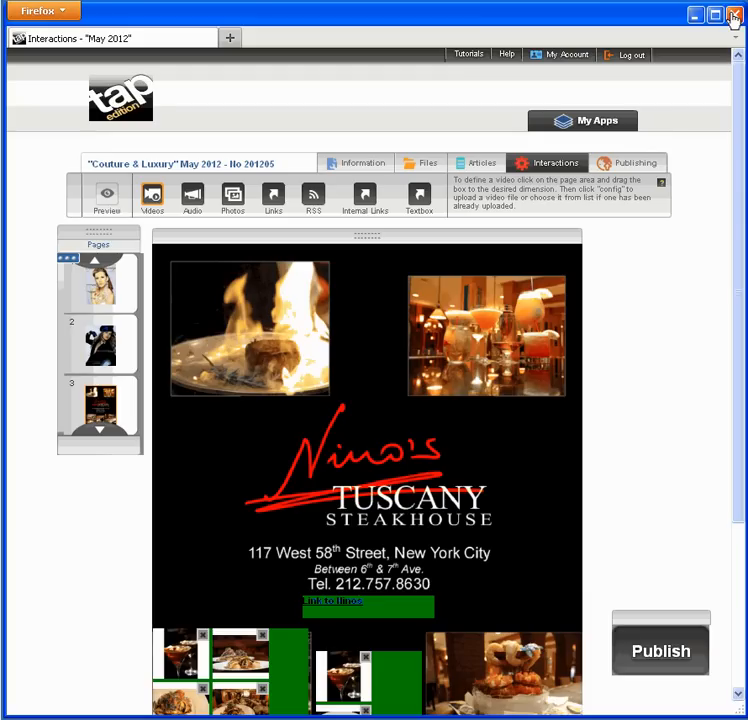
pyautogui.moveTo(616, 128)
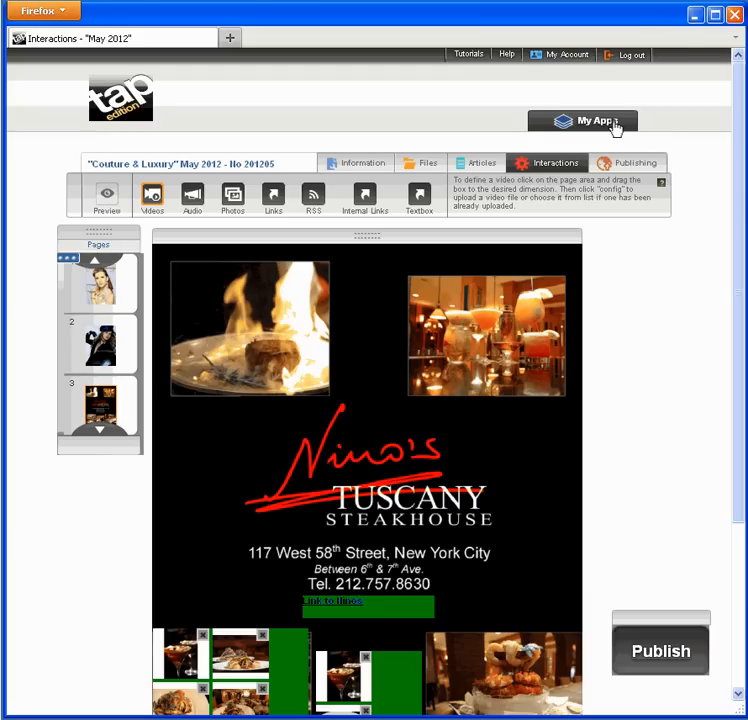
# - Return to the My Apps dashboard listing the Couture & Luxury May 2012 issue
pyautogui.click(583, 120)
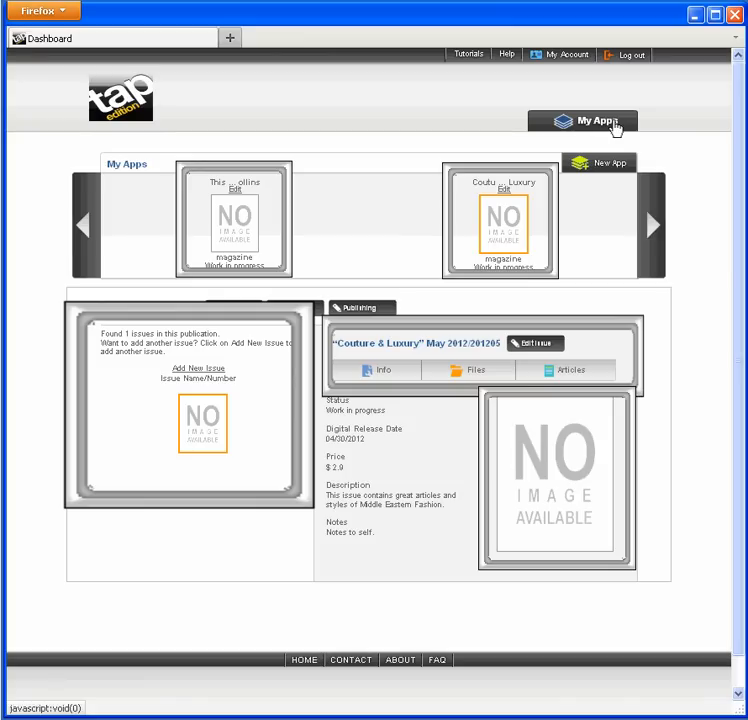
pyautogui.moveTo(553, 125)
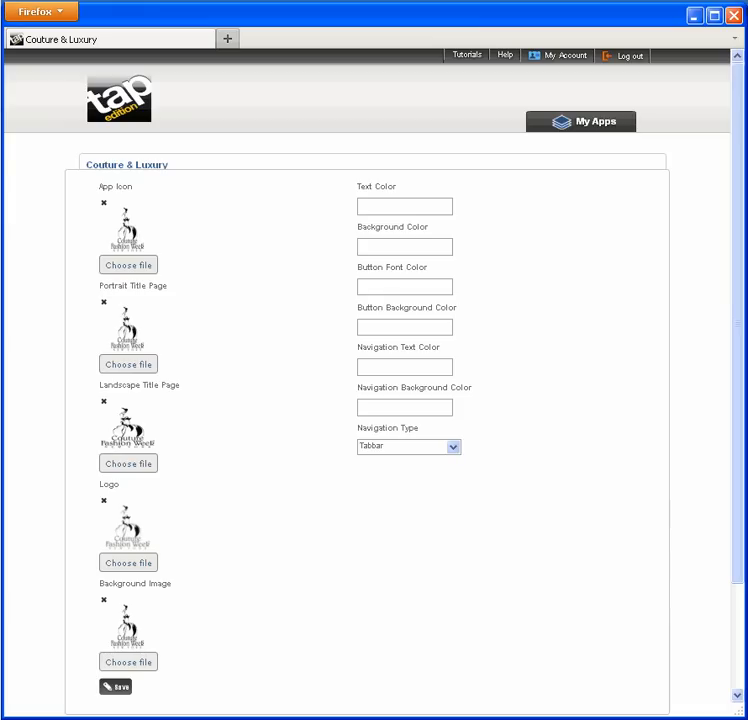
pyautogui.moveTo(115, 186)
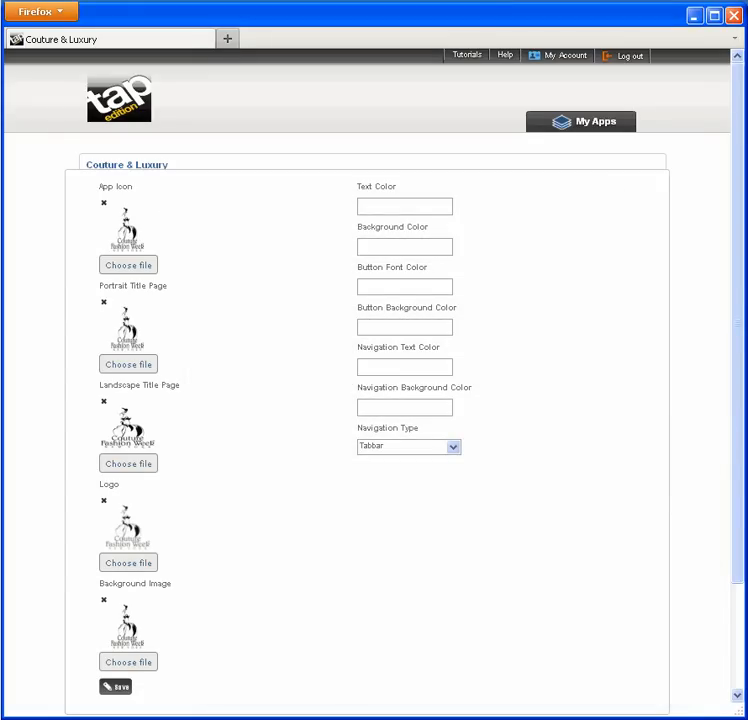
pyautogui.moveTo(377, 186)
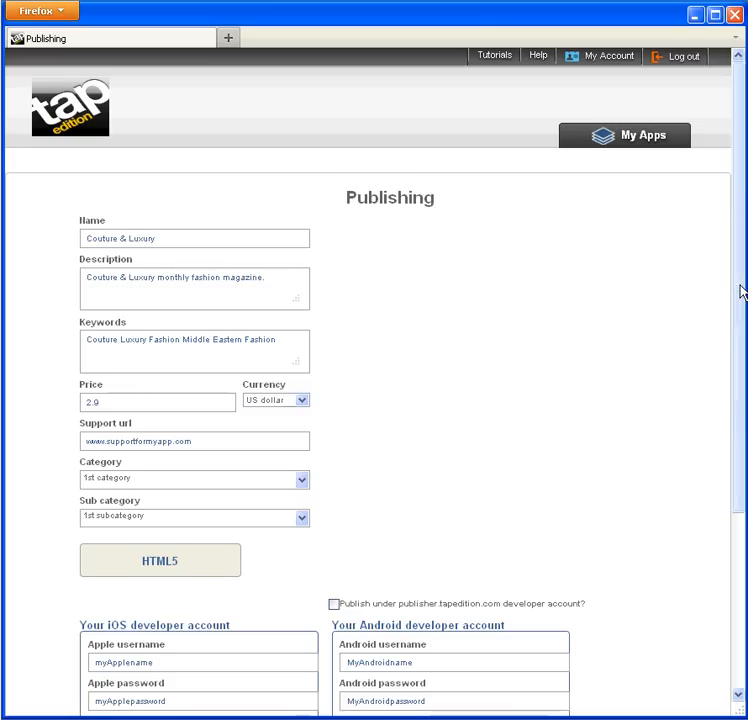
# - Scroll the publishing form down to the Submit for Publishing button
pyautogui.scroll(-3)
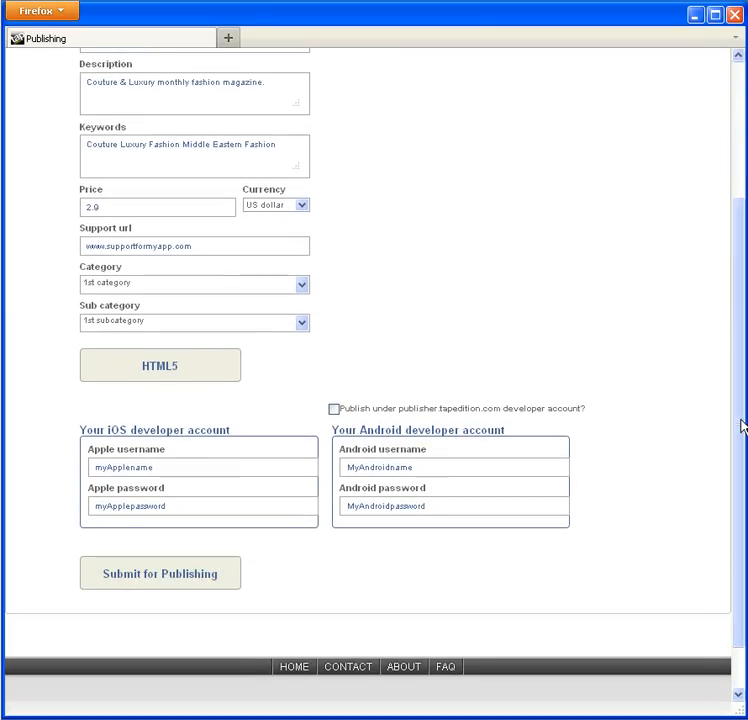